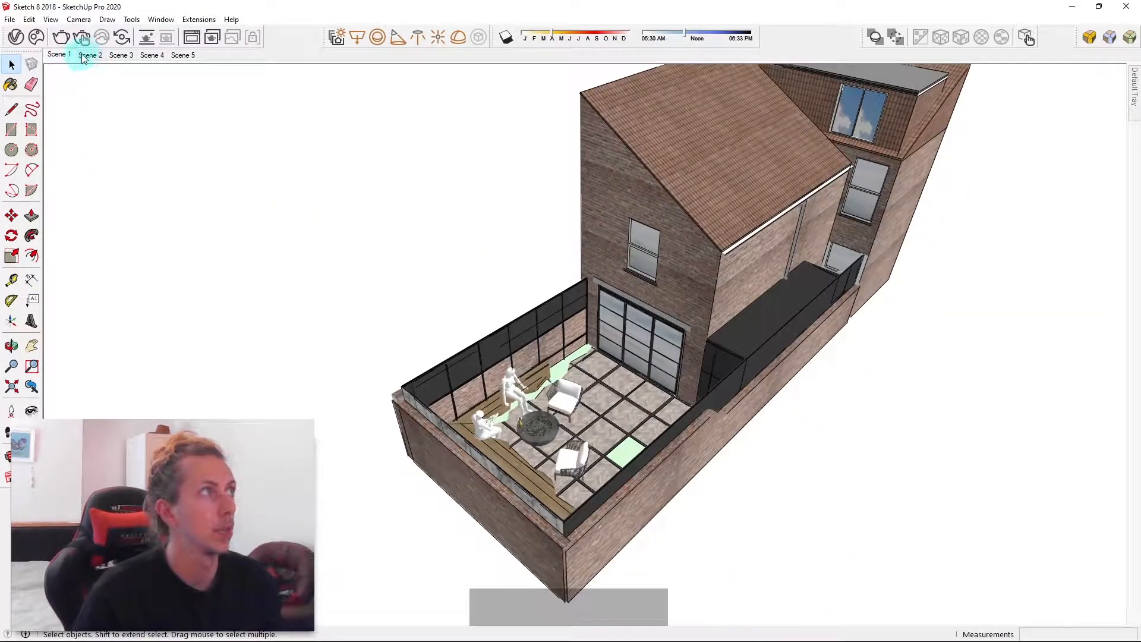
{"action": "mouse_move", "coordinate": [244, 71]}
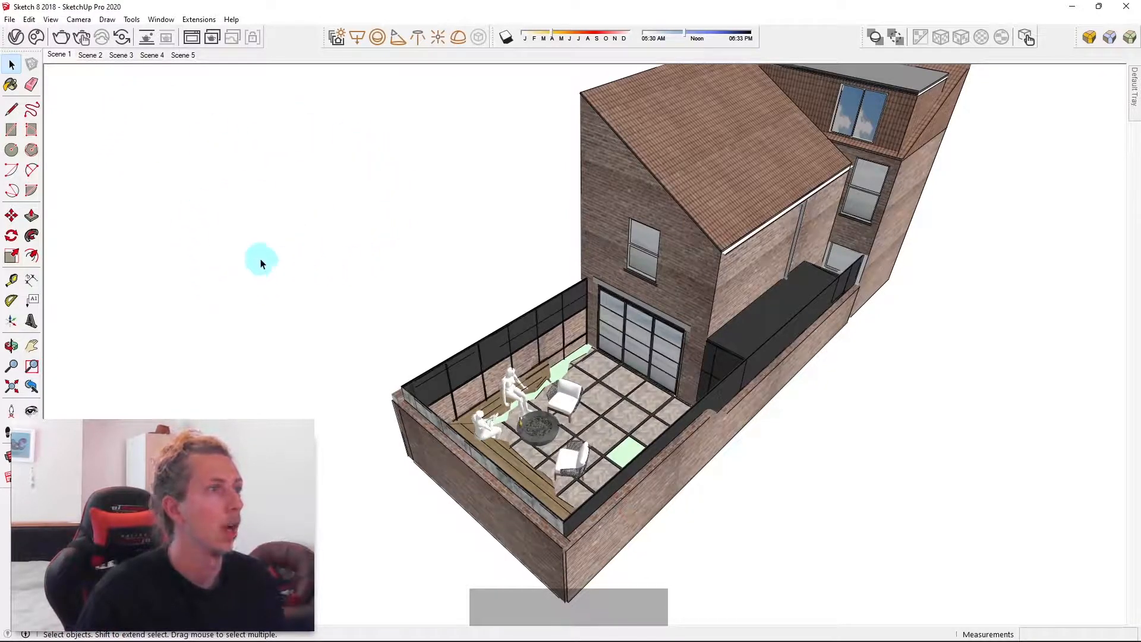
Step: Animate the camera to Scene 1, the eye-level view toward the far glazed wall
{"action": "left_click", "coordinate": [59, 54]}
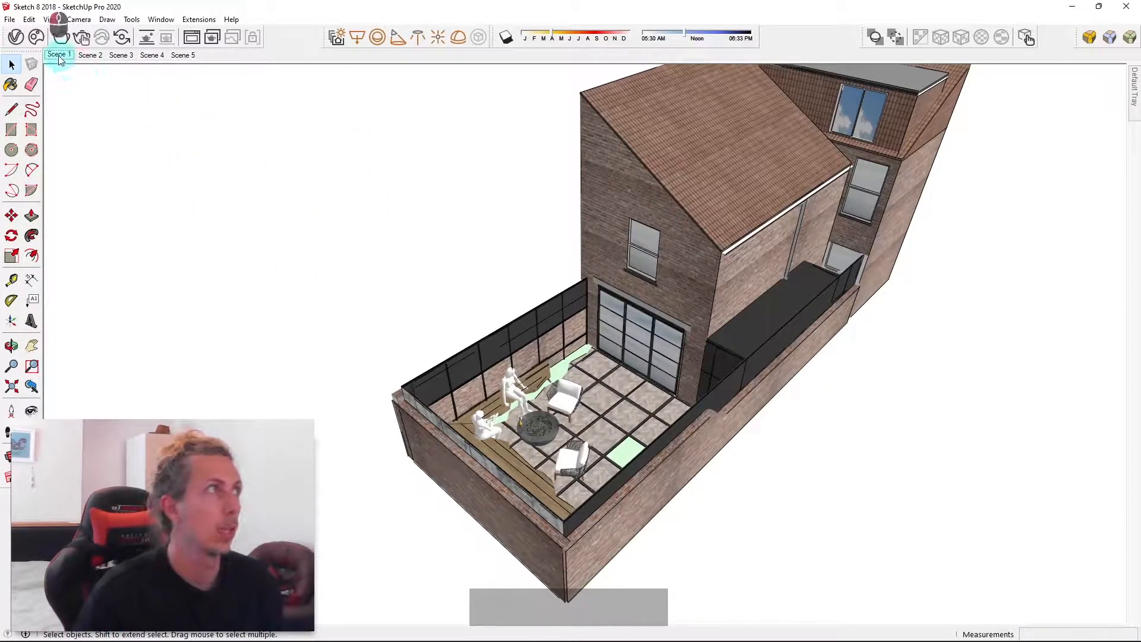
{"action": "left_click", "coordinate": [59, 55]}
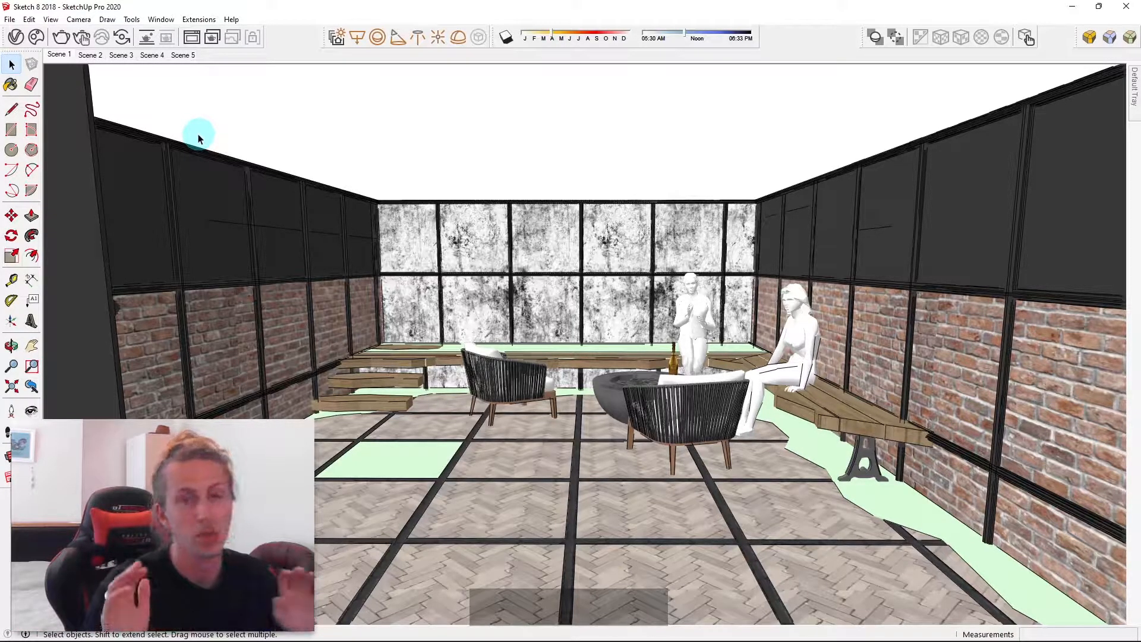
Step: Switch to Scene 2's view of the glazed doors and fire pit, then to Scene 3
{"action": "left_click", "coordinate": [90, 55]}
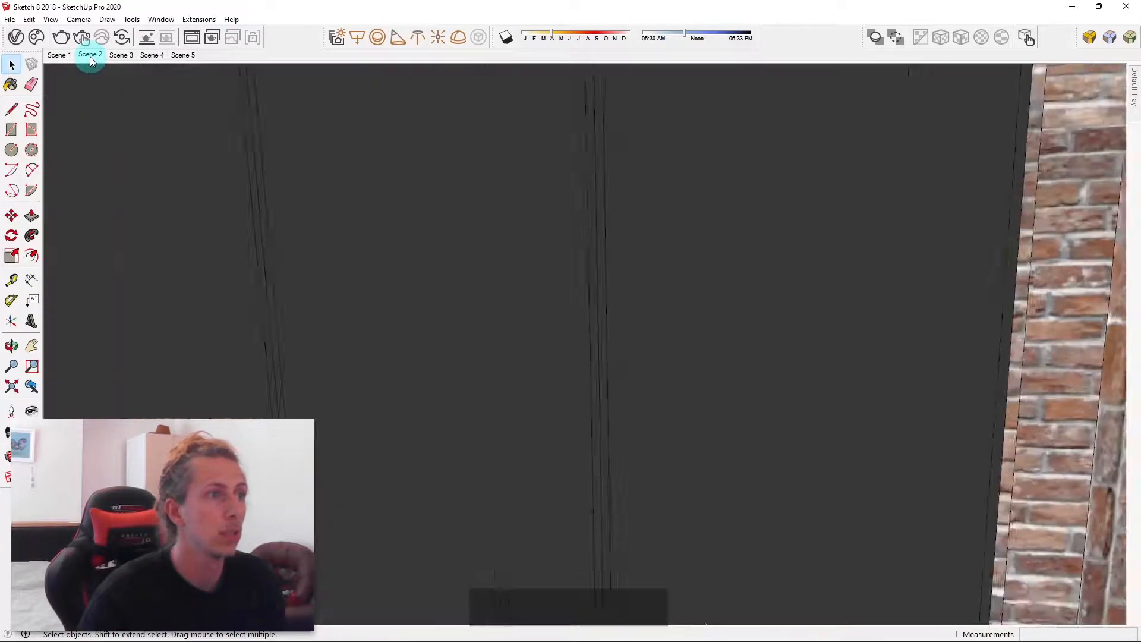
{"action": "left_click", "coordinate": [90, 55]}
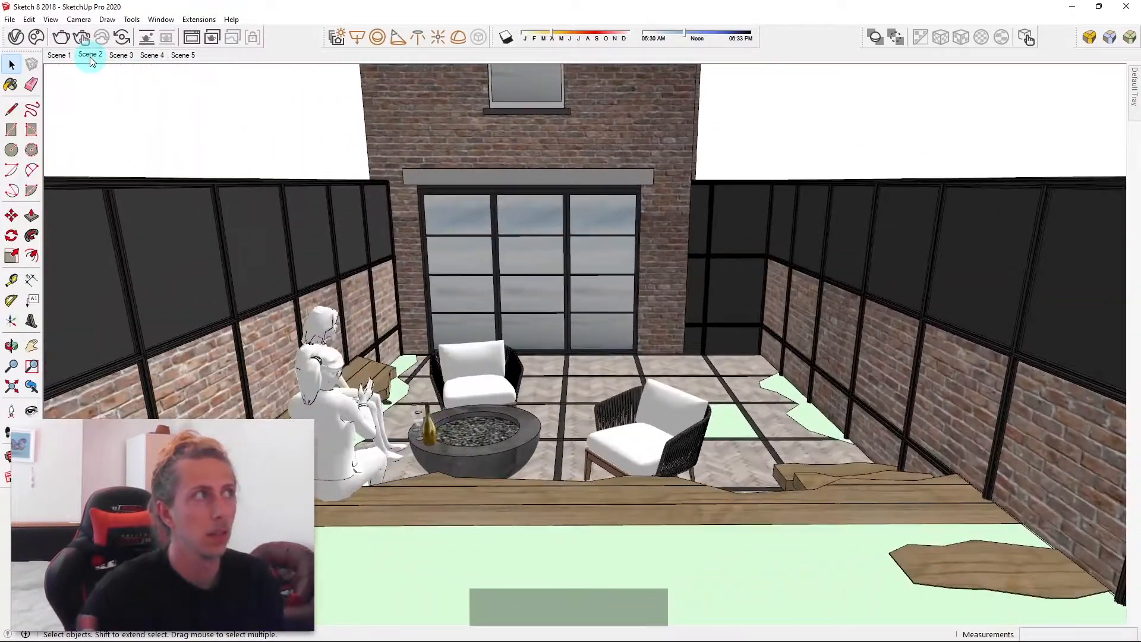
{"action": "left_click", "coordinate": [120, 55]}
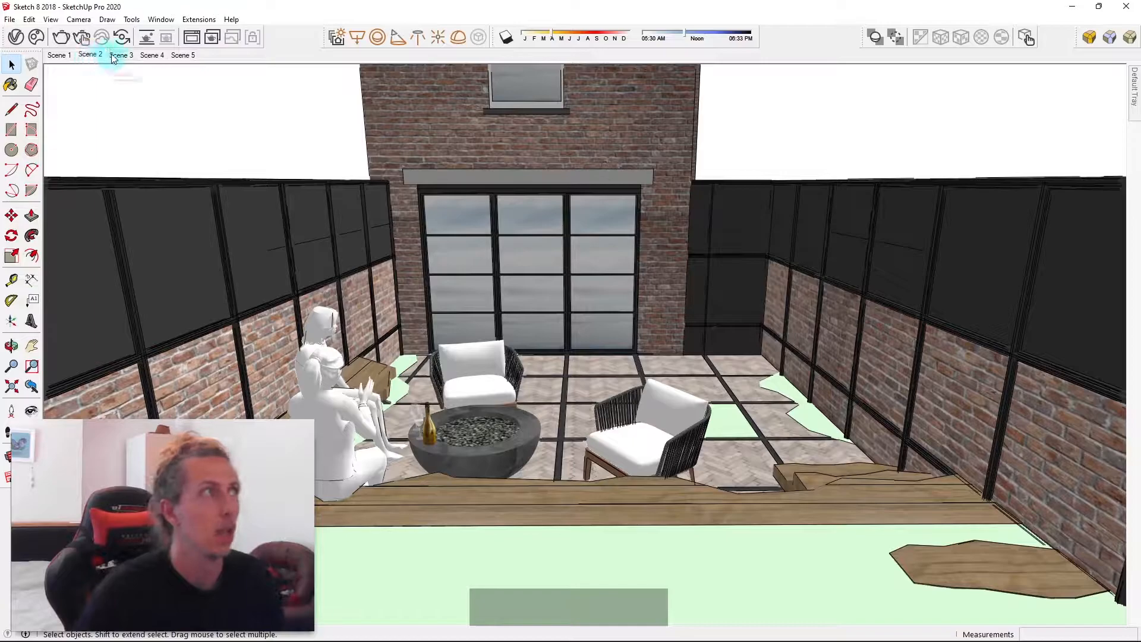
{"action": "left_click", "coordinate": [120, 55]}
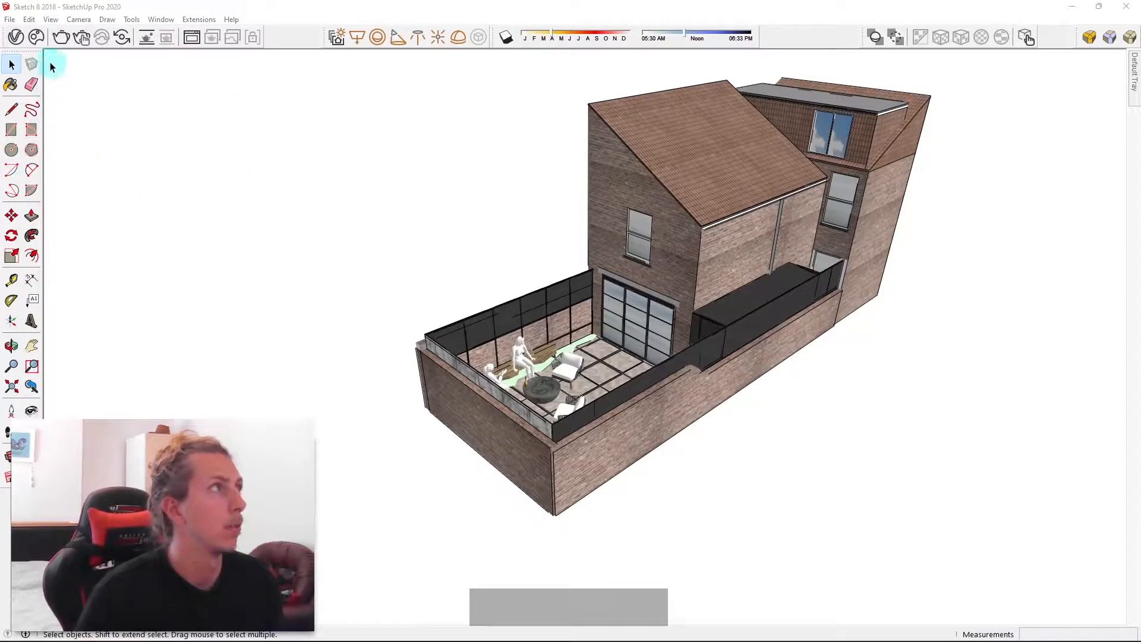
{"action": "mouse_move", "coordinate": [770, 246]}
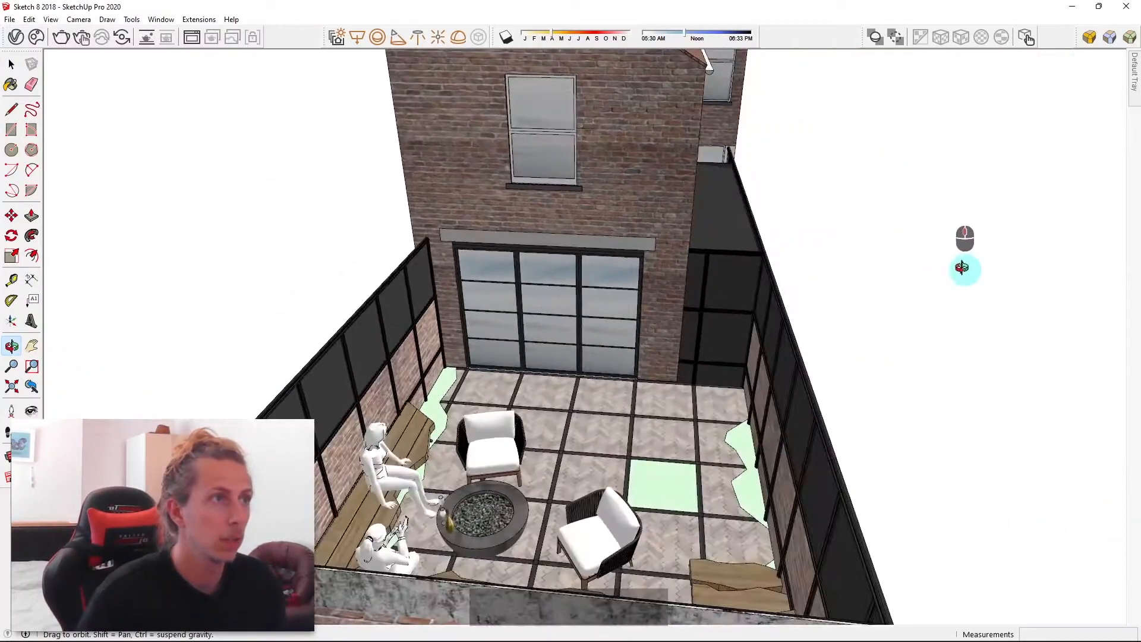
Step: Orbit into the patio, hide the house group, and drop to eye level facing the glazed wall
{"action": "left_click_drag", "start_coordinate": [964, 266], "coordinate": [553, 306]}
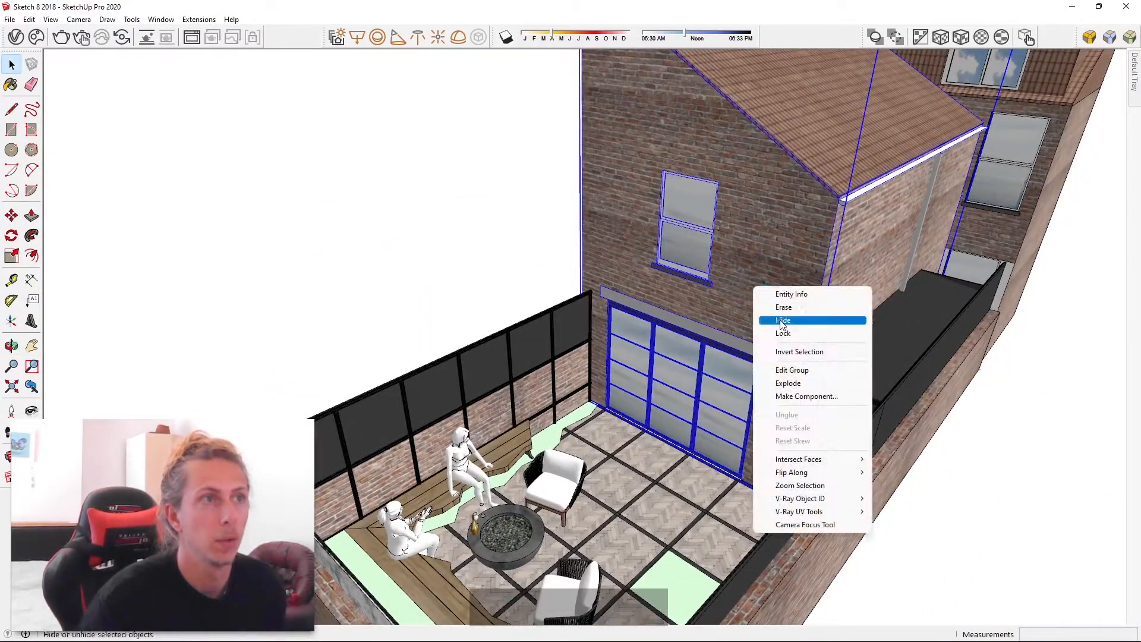
{"action": "left_click", "coordinate": [783, 321]}
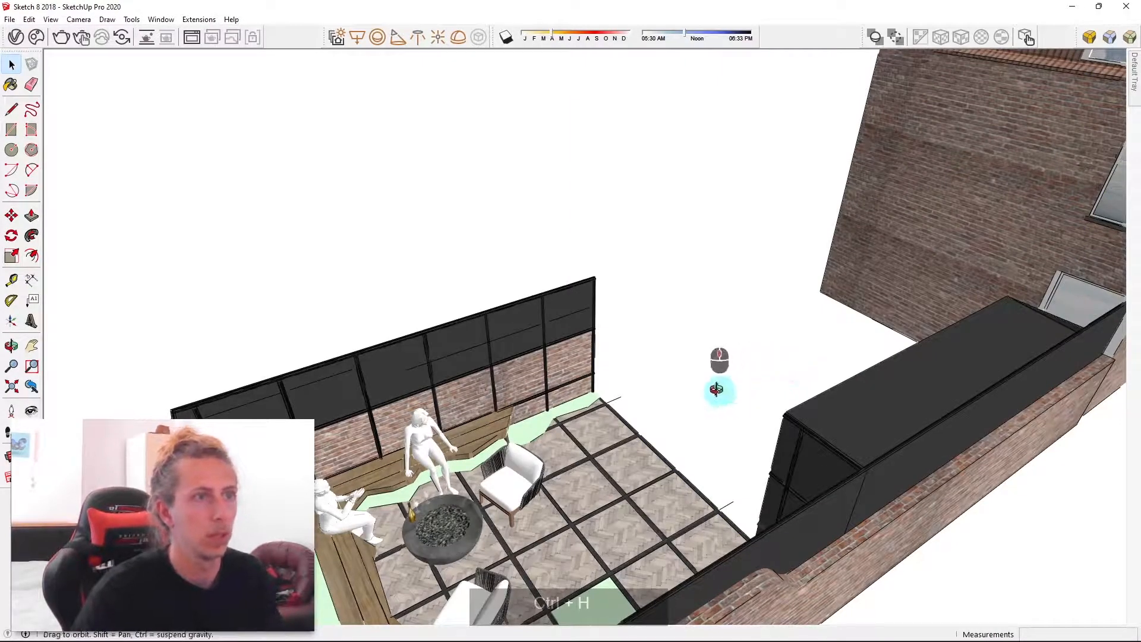
{"action": "left_click_drag", "start_coordinate": [719, 390], "coordinate": [428, 328]}
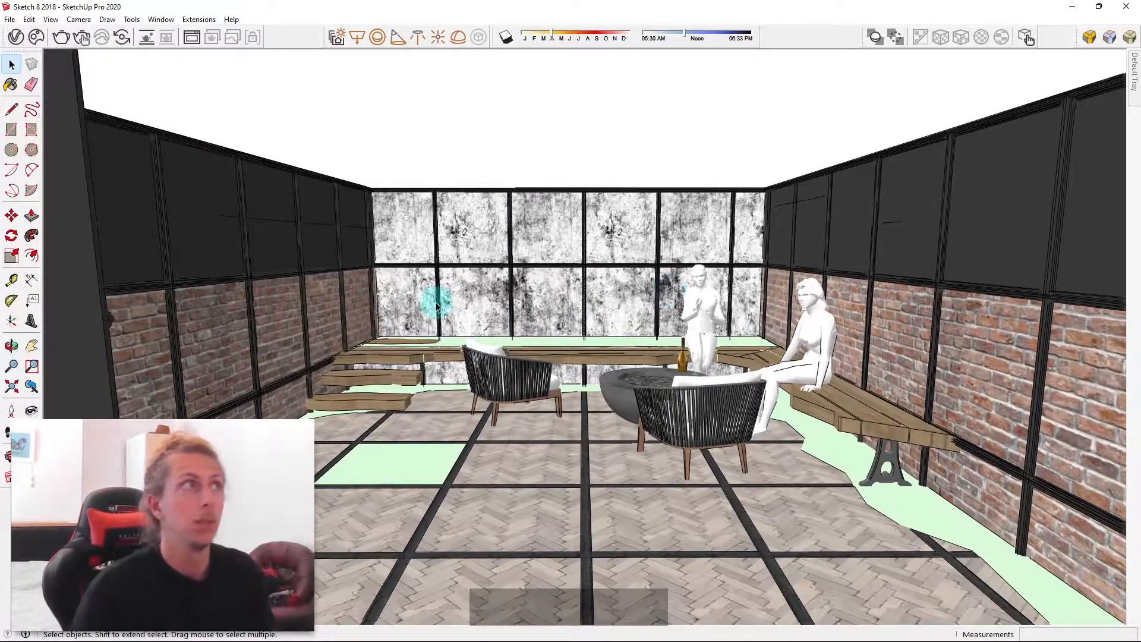
{"action": "mouse_move", "coordinate": [1077, 101]}
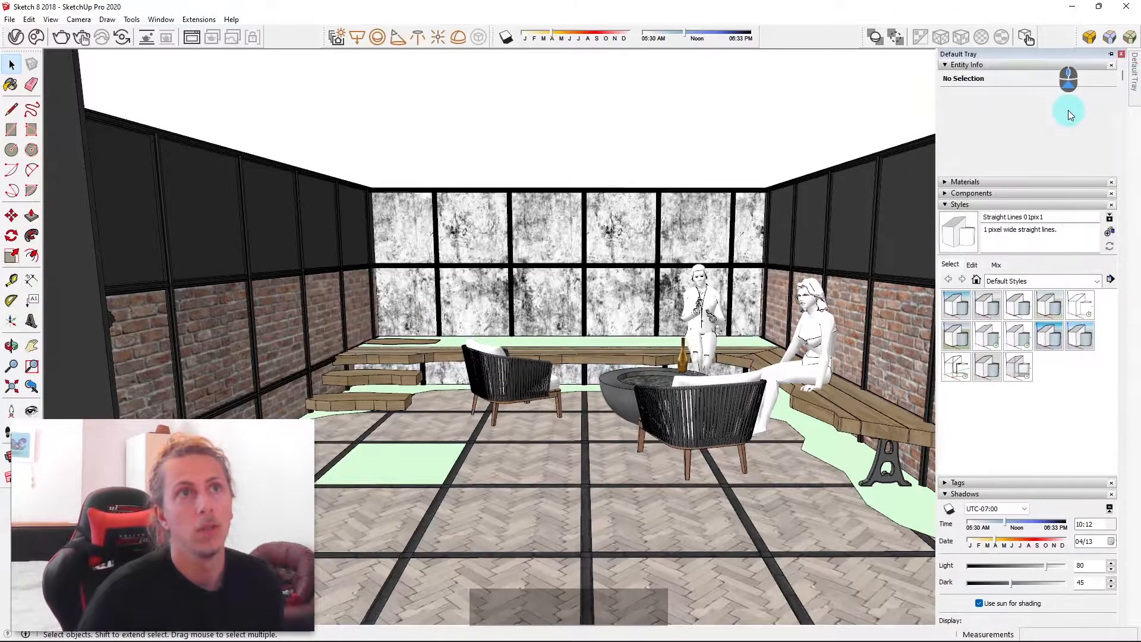
Step: Bring back the Default Tray, collapse the Styles and Instructor panels, and expand Scenes
{"action": "left_click", "coordinate": [161, 19]}
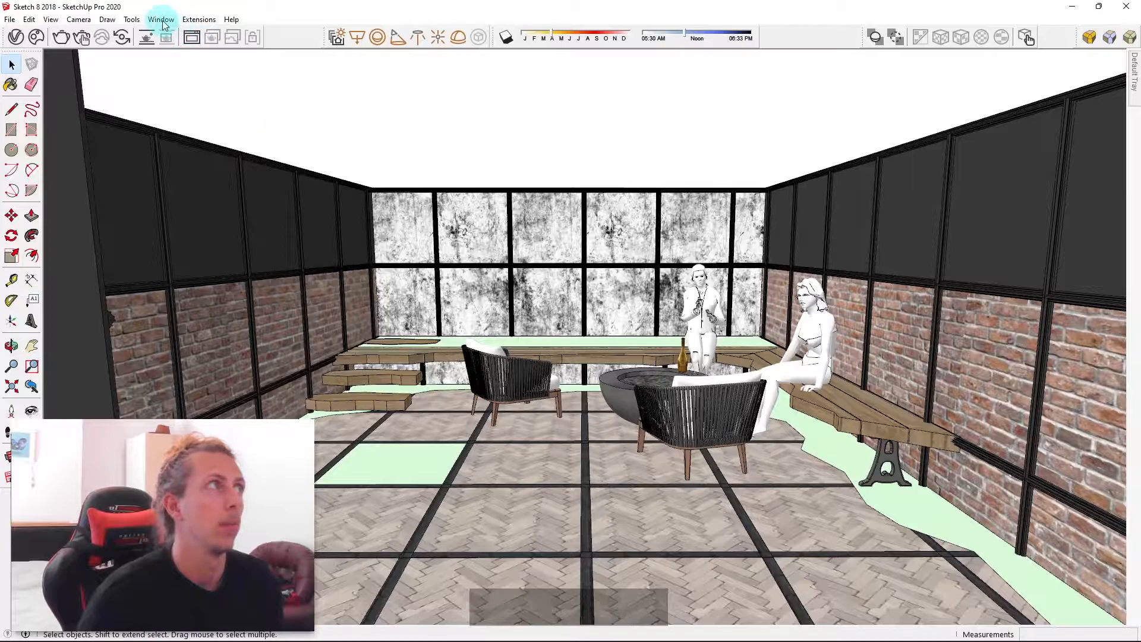
{"action": "left_click", "coordinate": [161, 19]}
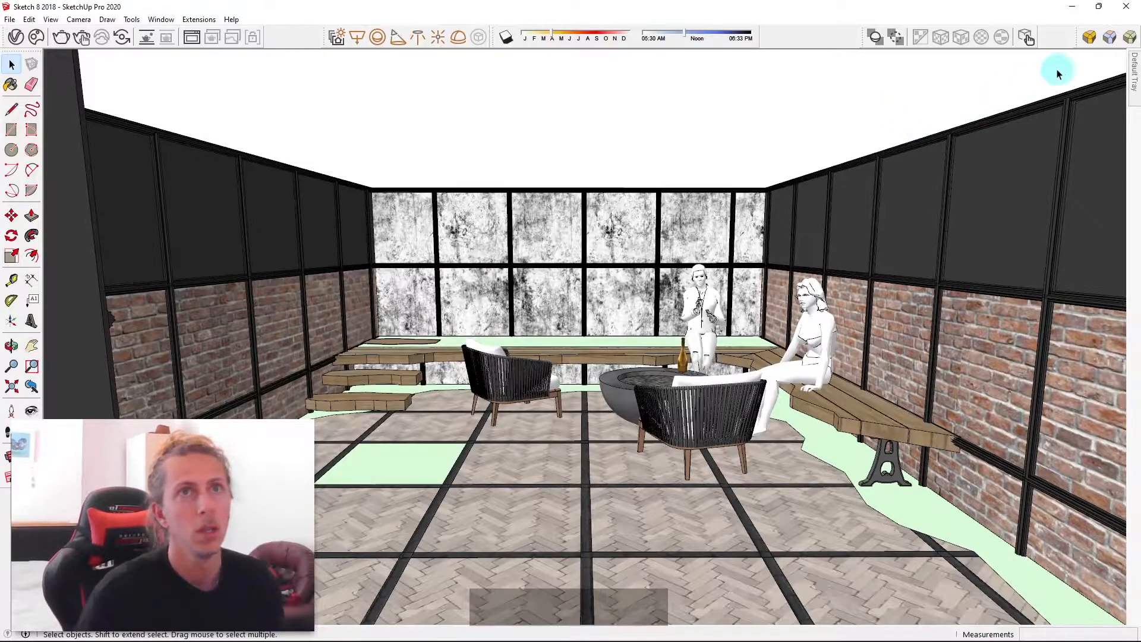
{"action": "left_click", "coordinate": [1130, 55]}
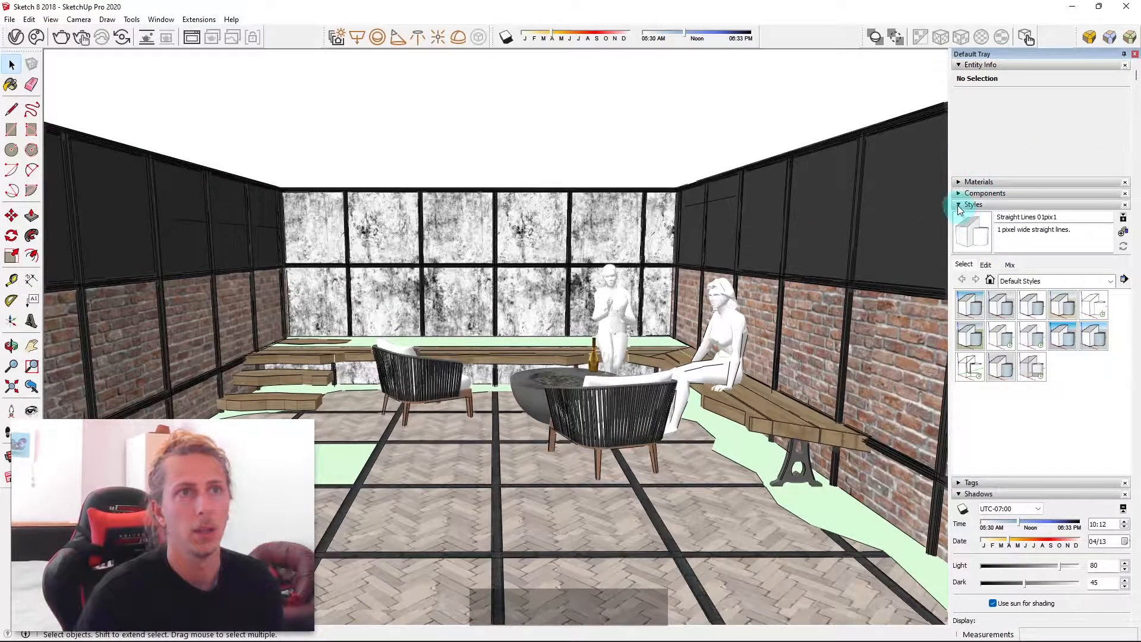
{"action": "left_click", "coordinate": [959, 205]}
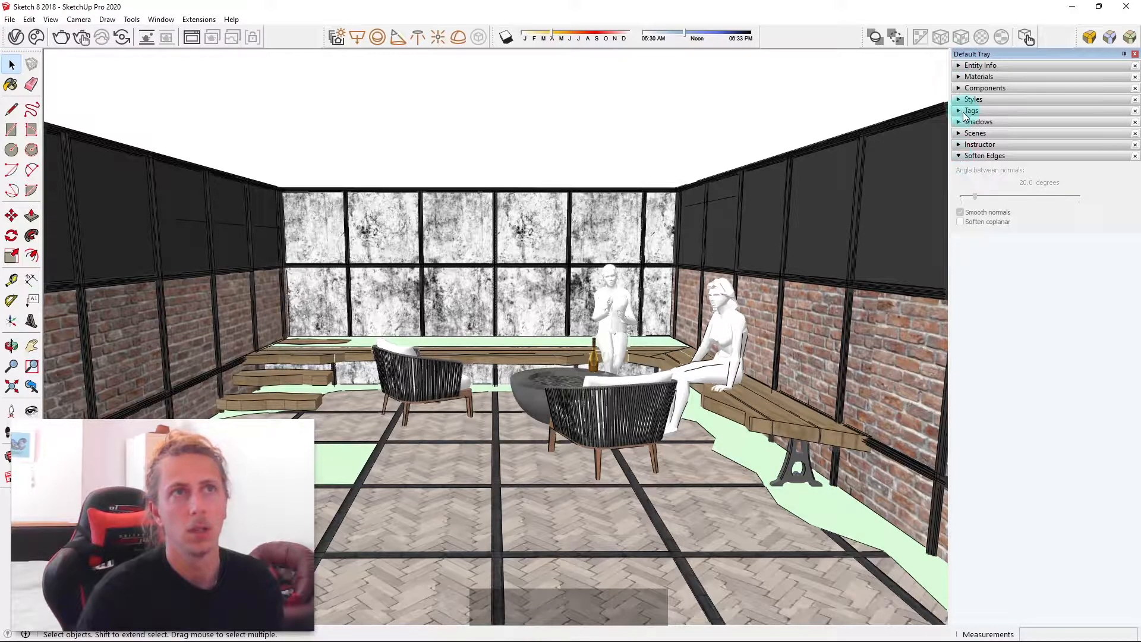
{"action": "left_click", "coordinate": [980, 144]}
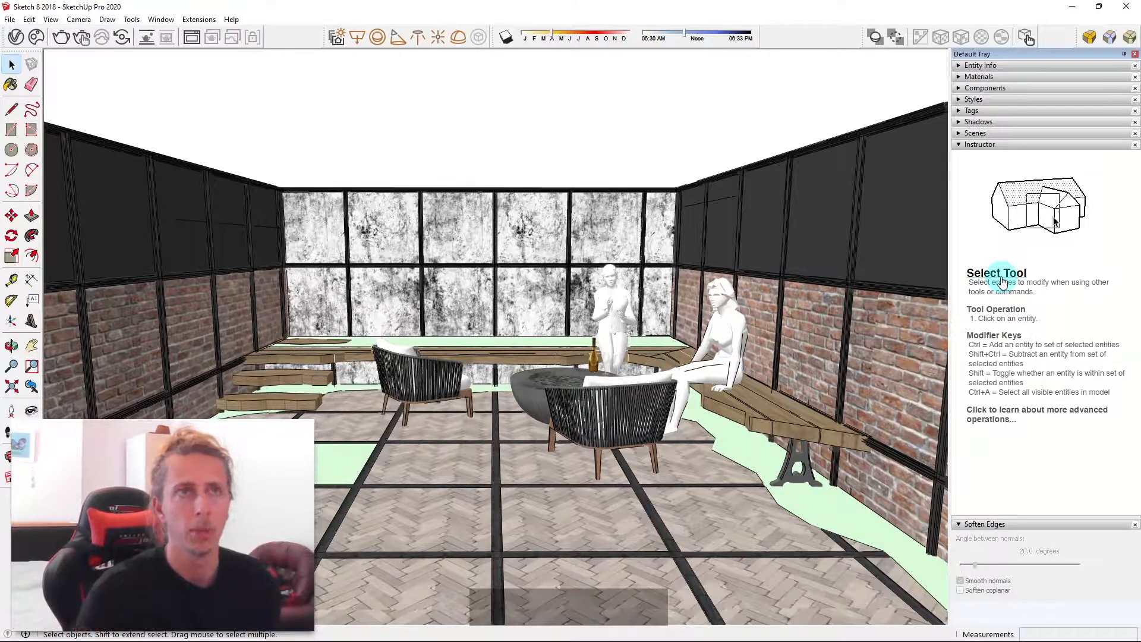
{"action": "left_click", "coordinate": [980, 144]}
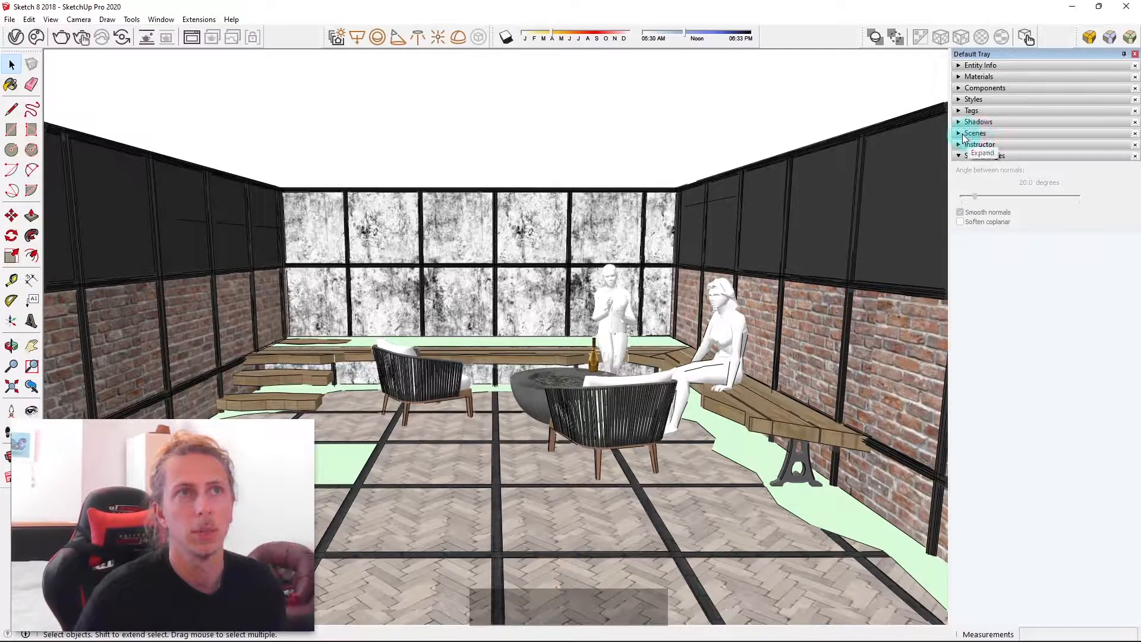
{"action": "left_click", "coordinate": [975, 133]}
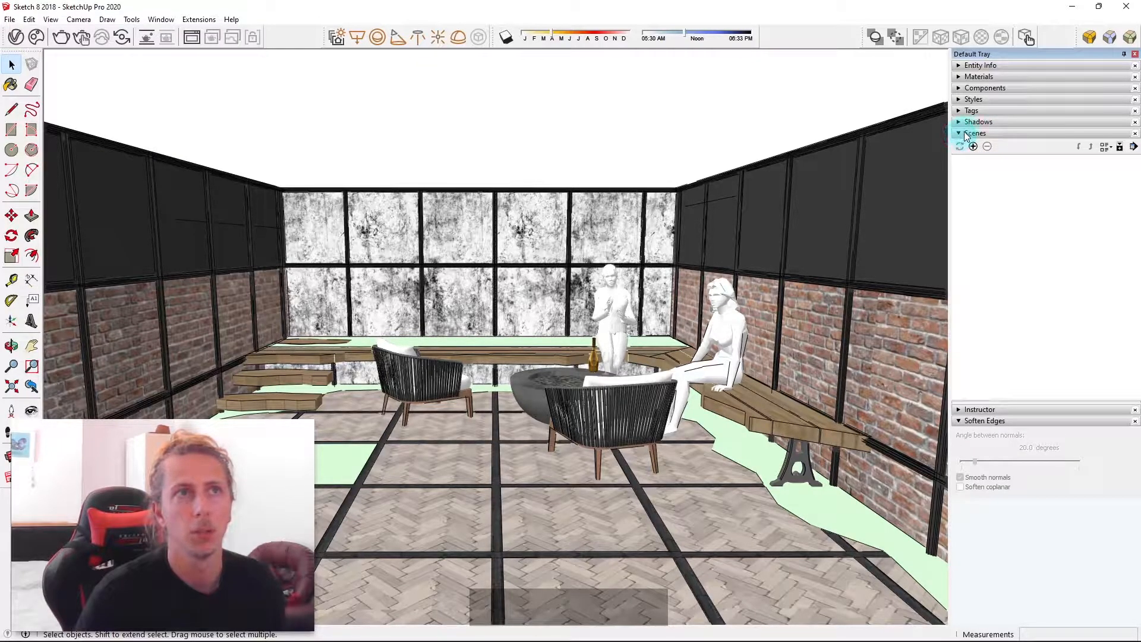
{"action": "mouse_move", "coordinate": [973, 147]}
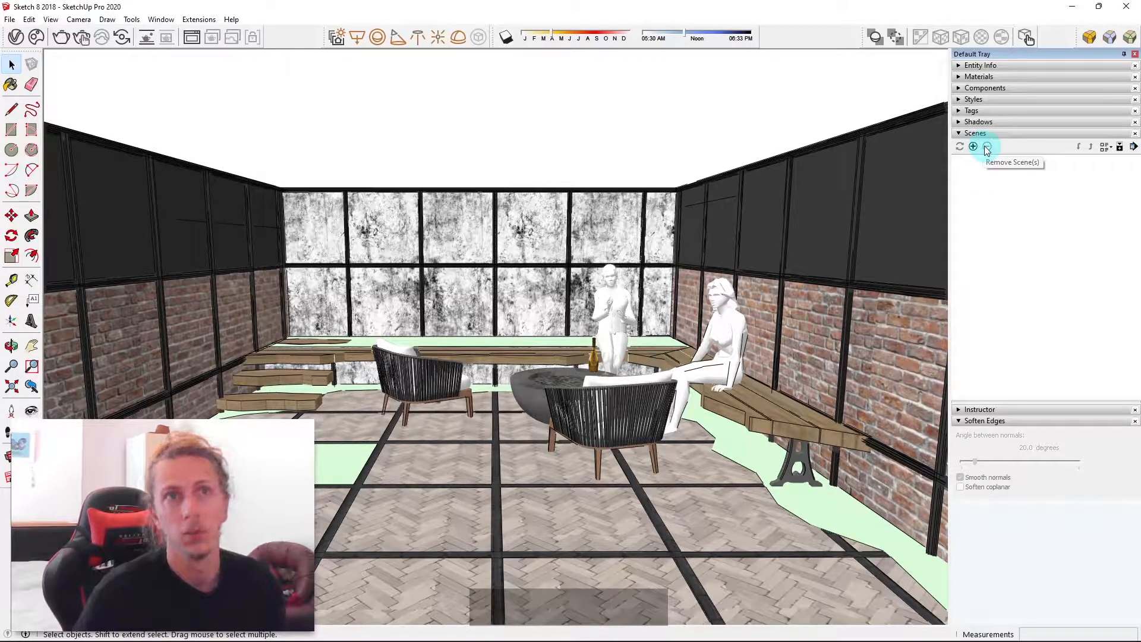
{"action": "mouse_move", "coordinate": [1034, 152]}
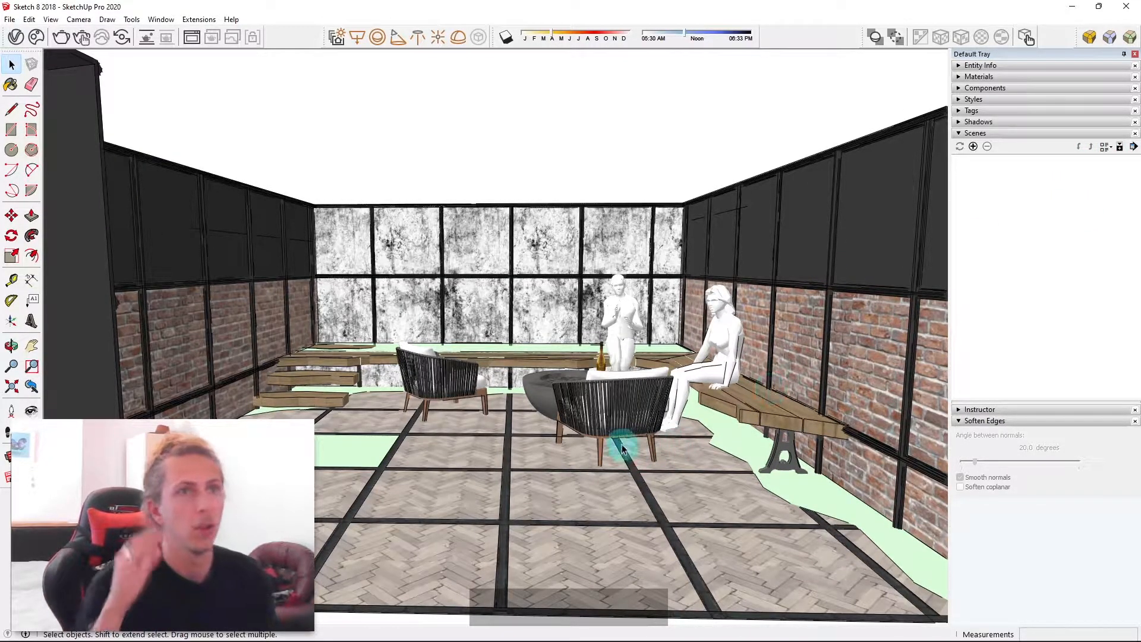
{"action": "mouse_move", "coordinate": [832, 81]}
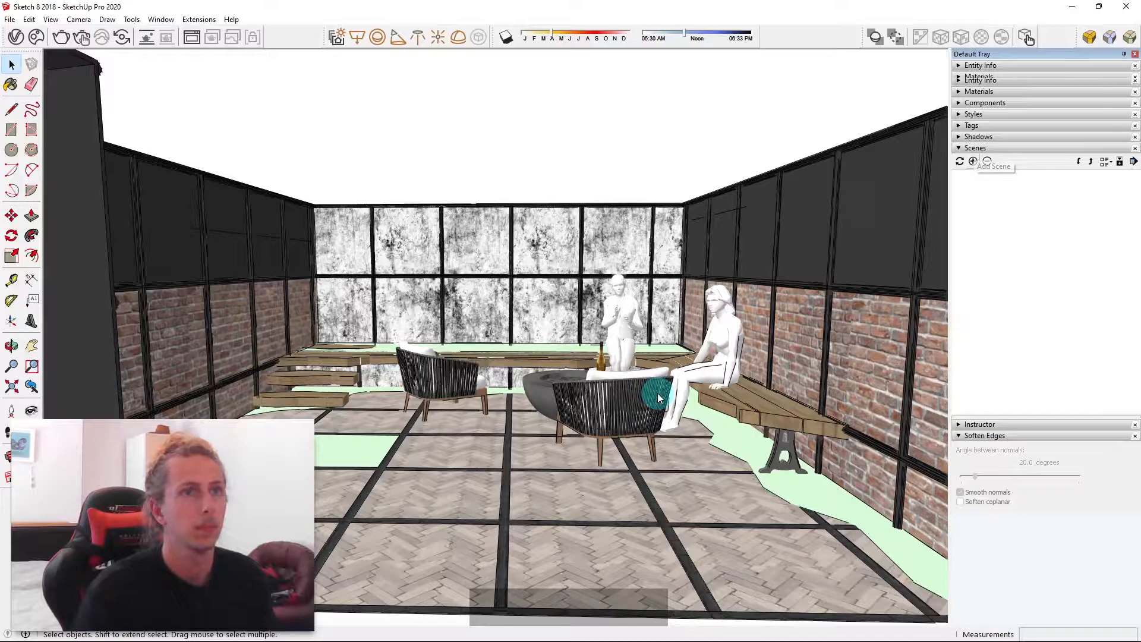
Step: Add the current patio view as Scene 1 with the Add Scene (+) button
{"action": "left_click", "coordinate": [973, 161]}
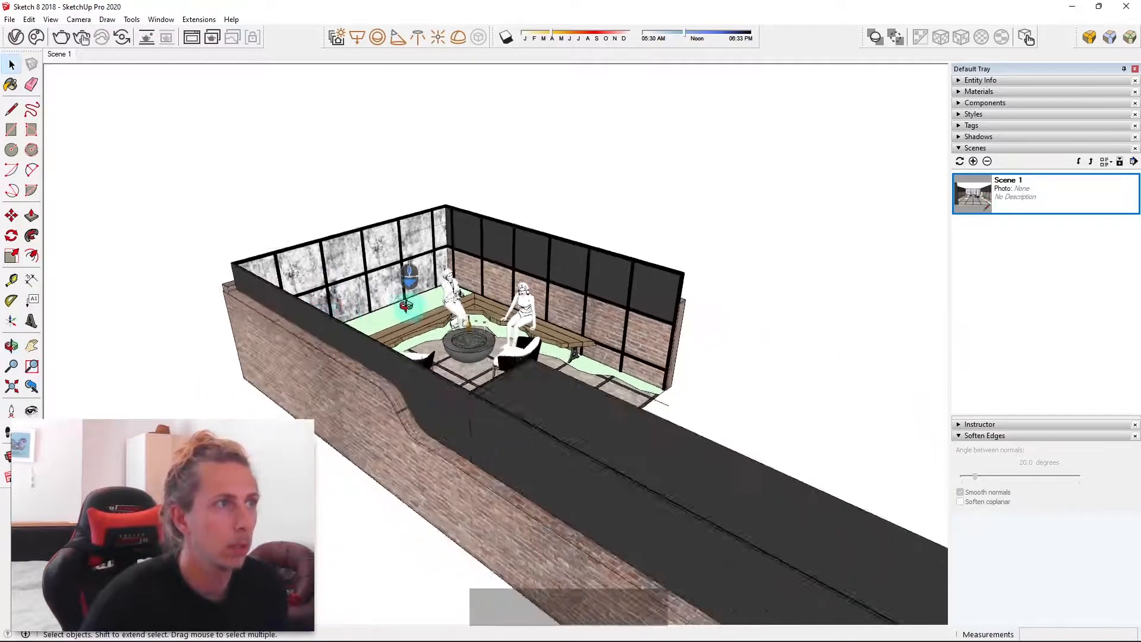
Step: Use Ctrl+H and the menu bar to show the house again in a low patio view
{"action": "key", "text": "ctrl+h"}
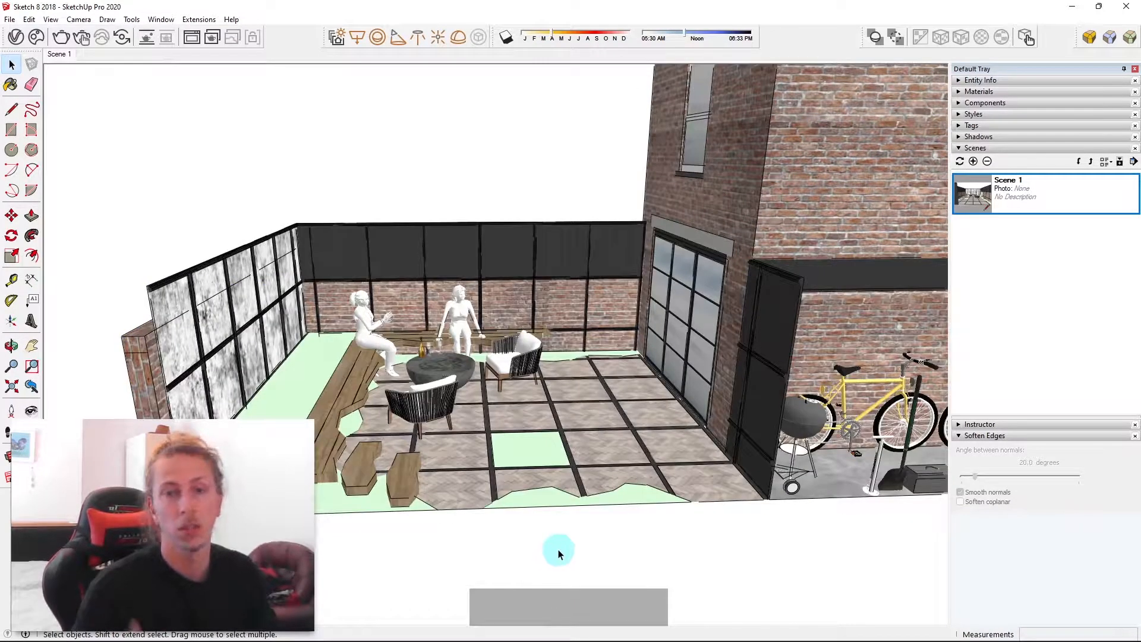
{"action": "key", "text": "ctrl+h"}
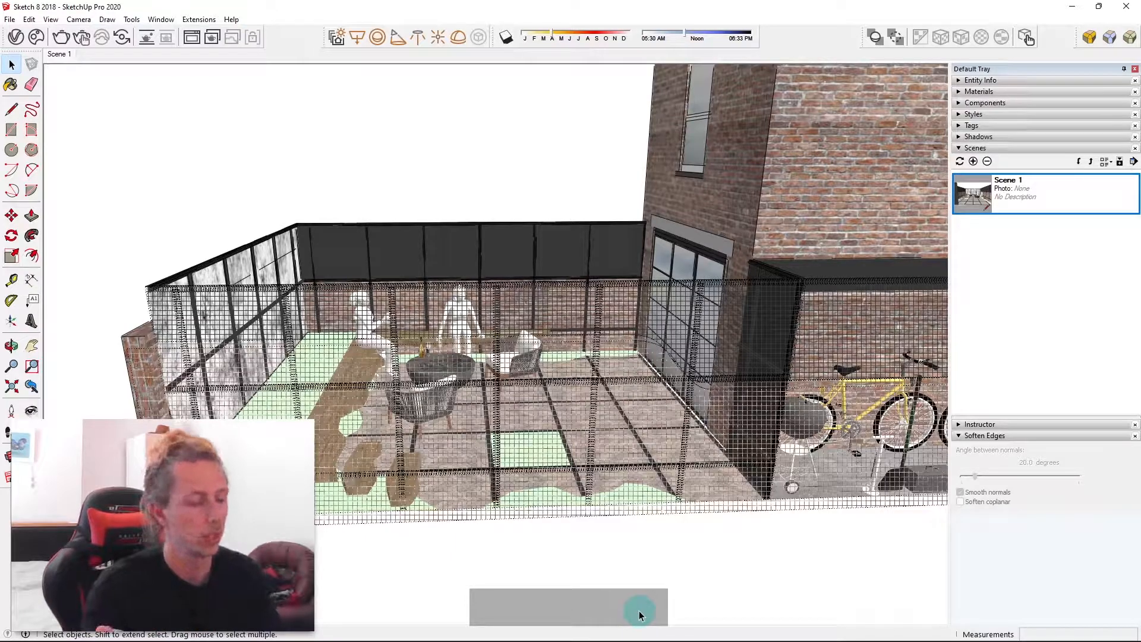
{"action": "key", "text": "ctrl+h"}
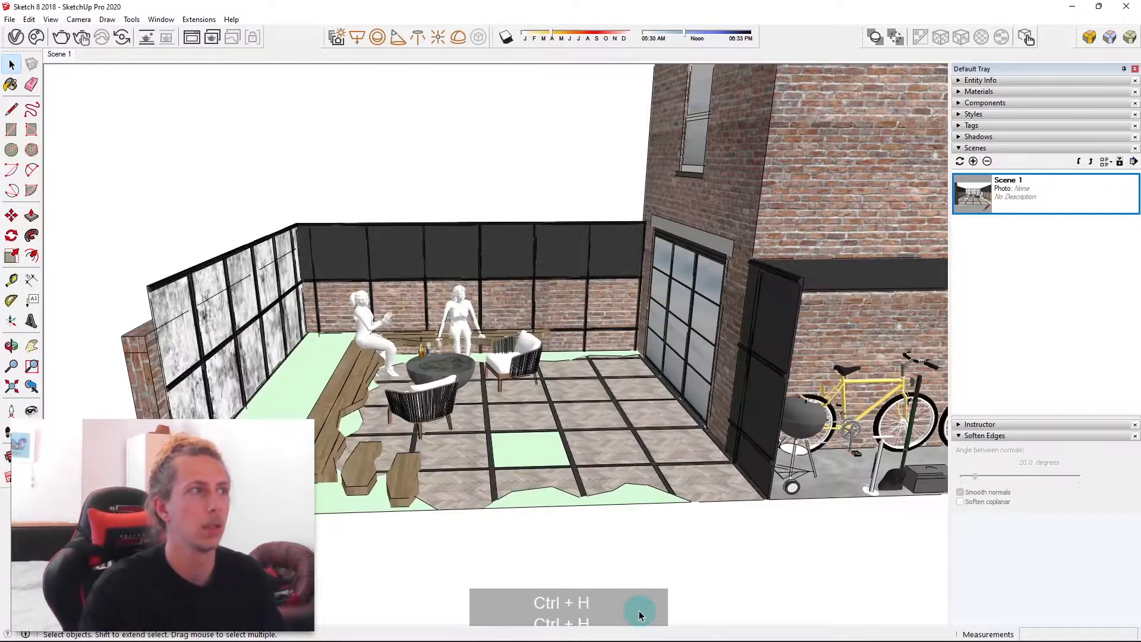
{"action": "left_click", "coordinate": [50, 19]}
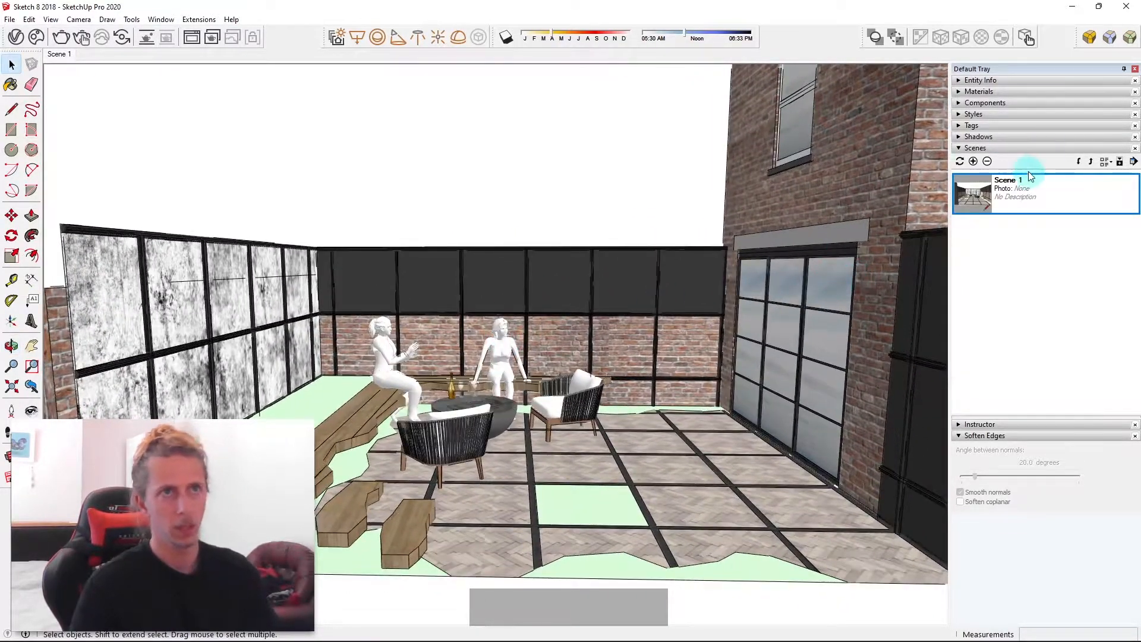
Step: Save the low view toward the glazed doors as Scene 2
{"action": "left_click", "coordinate": [973, 161]}
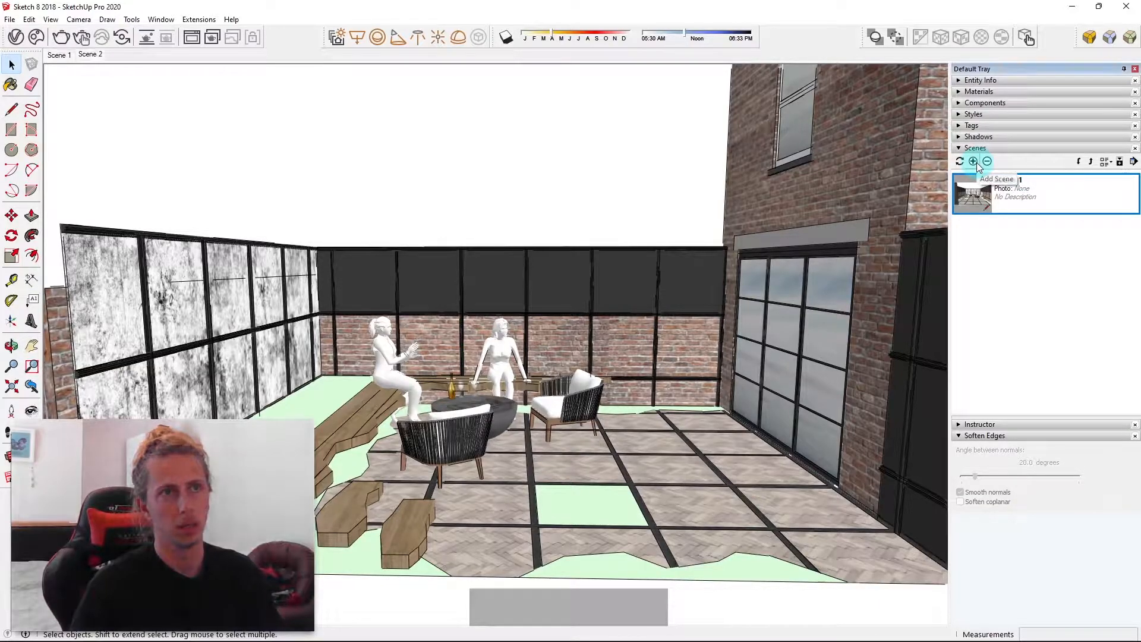
{"action": "left_click", "coordinate": [972, 161]}
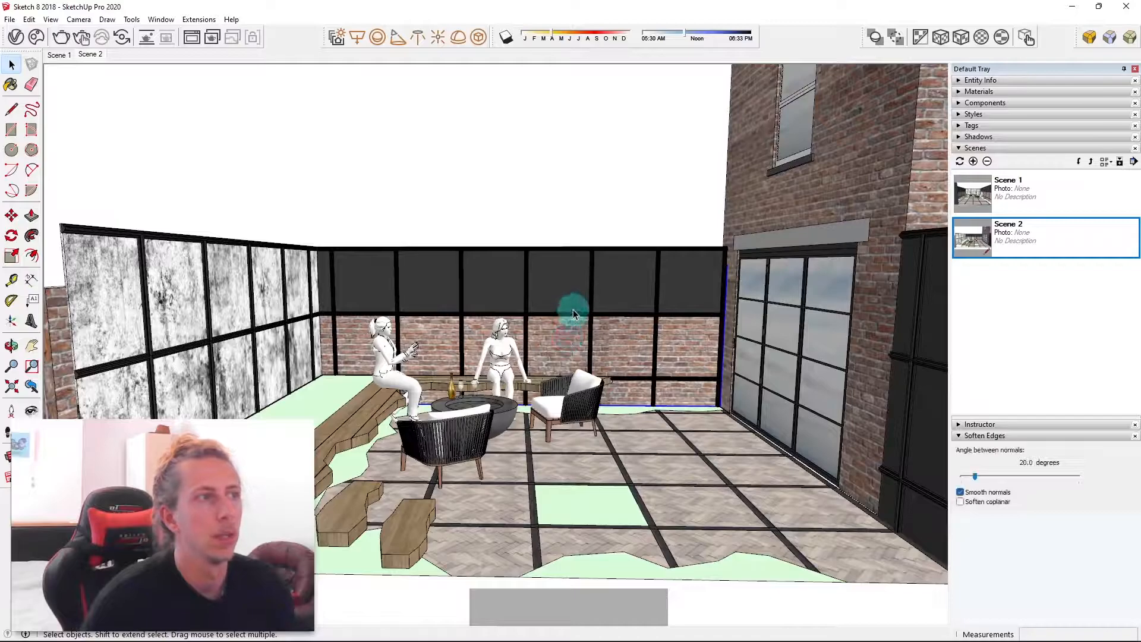
Step: Hide the black-panelled back wall from its right-click menu
{"action": "right_click", "coordinate": [571, 314]}
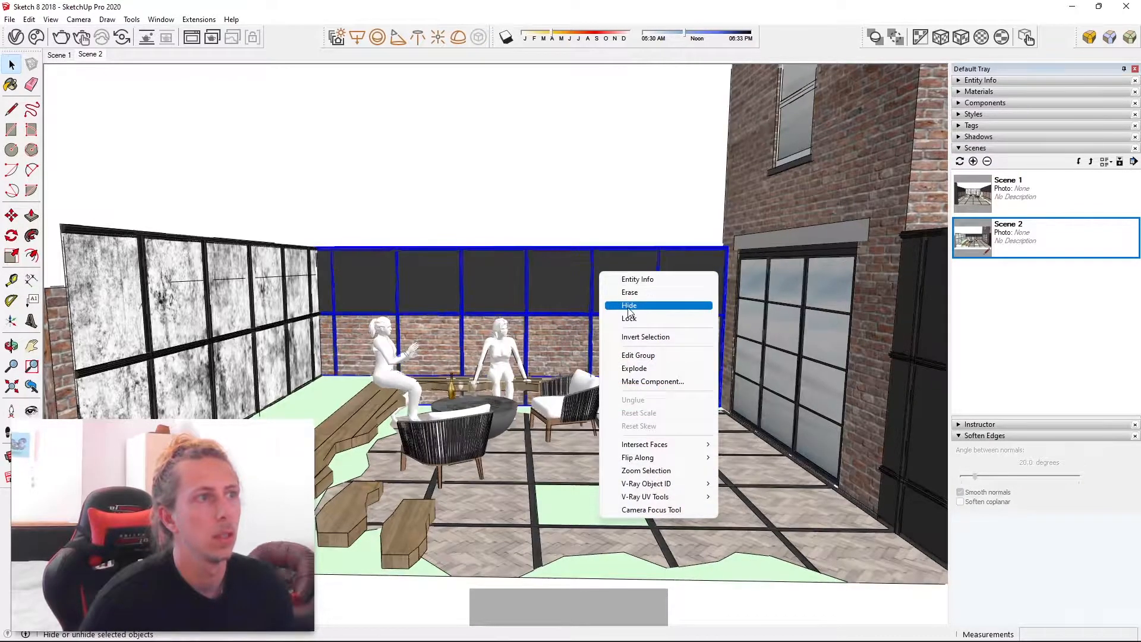
{"action": "left_click", "coordinate": [629, 305]}
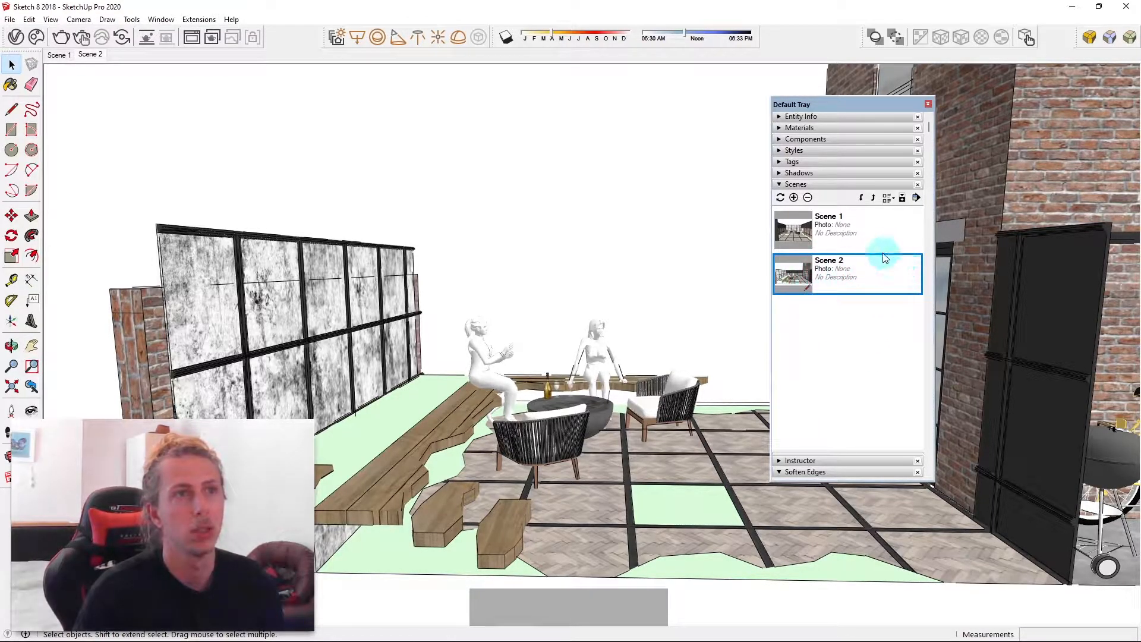
Step: Update Scene 2 from the Scenes flyout menu, confirming all saved properties
{"action": "left_click", "coordinate": [916, 197]}
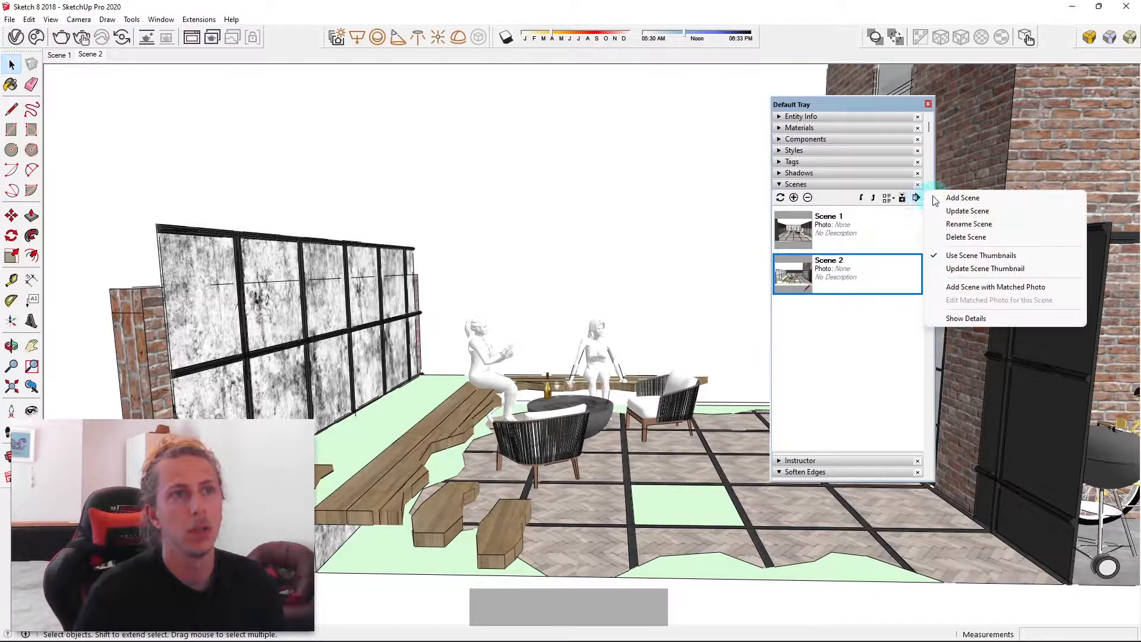
{"action": "left_click", "coordinate": [969, 211]}
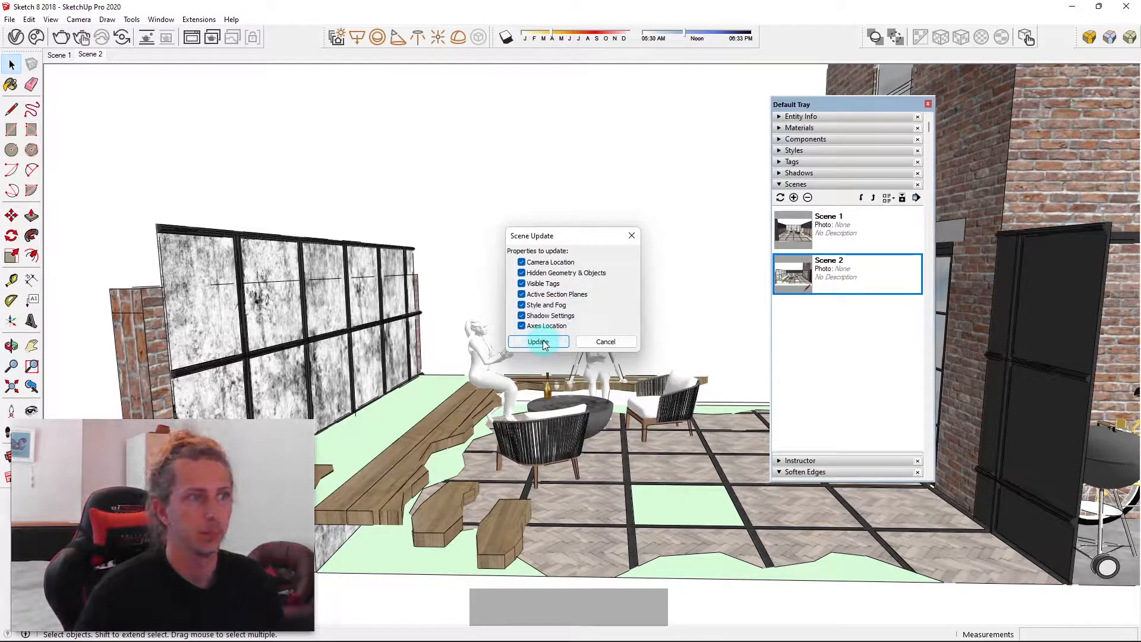
{"action": "left_click", "coordinate": [538, 343]}
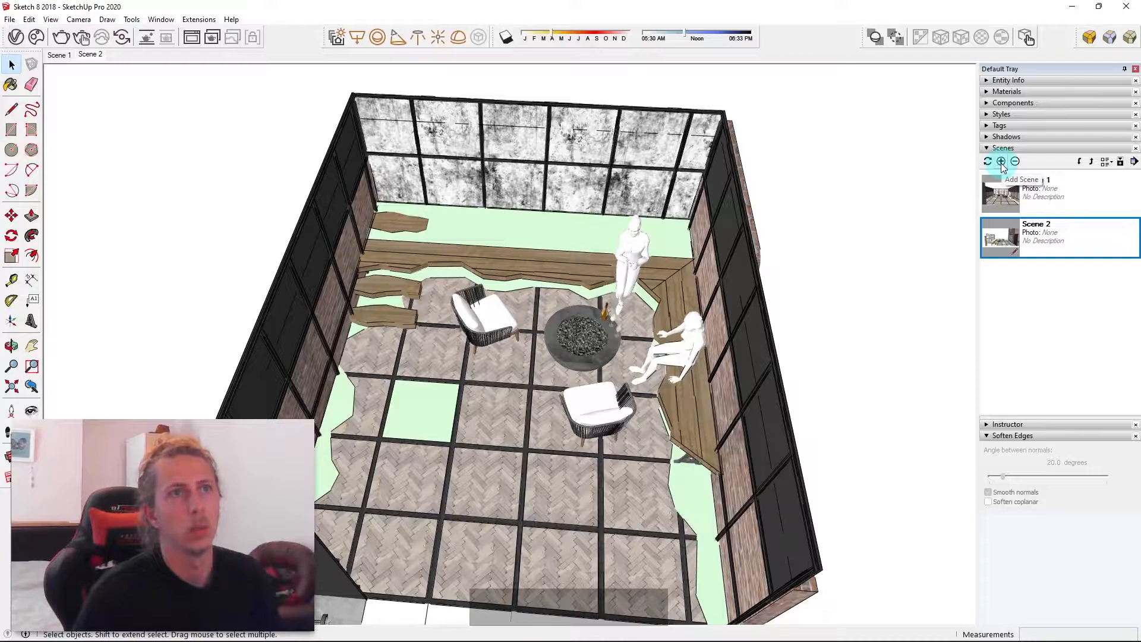
Step: Add the overhead patio view as Scene 3 and reveal the scene details
{"action": "left_click", "coordinate": [1001, 161]}
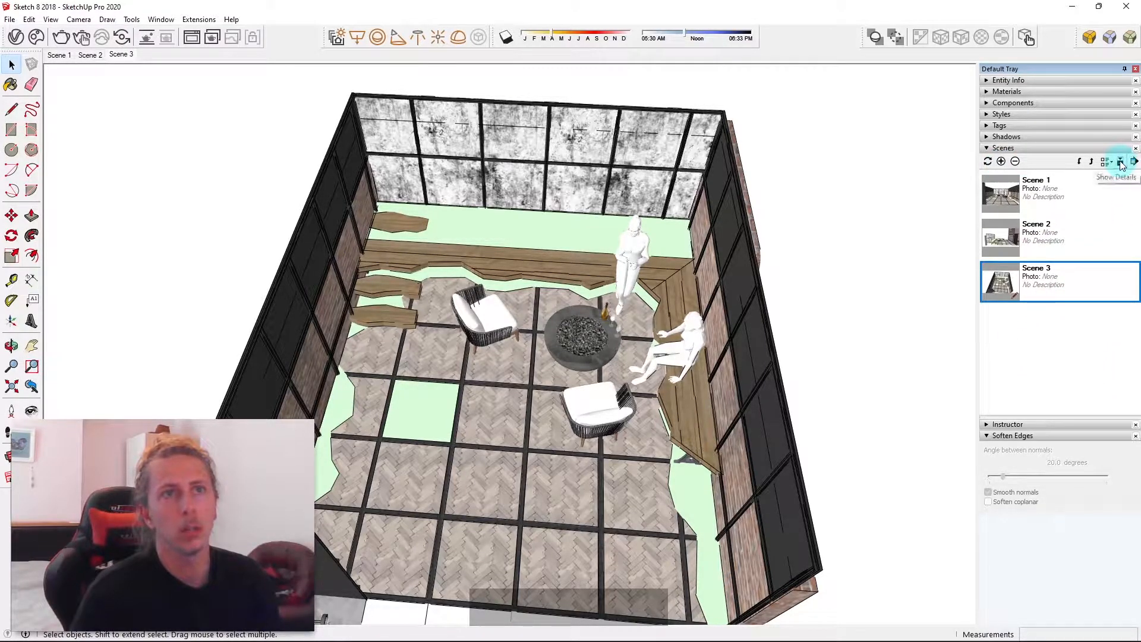
{"action": "left_click", "coordinate": [1119, 161]}
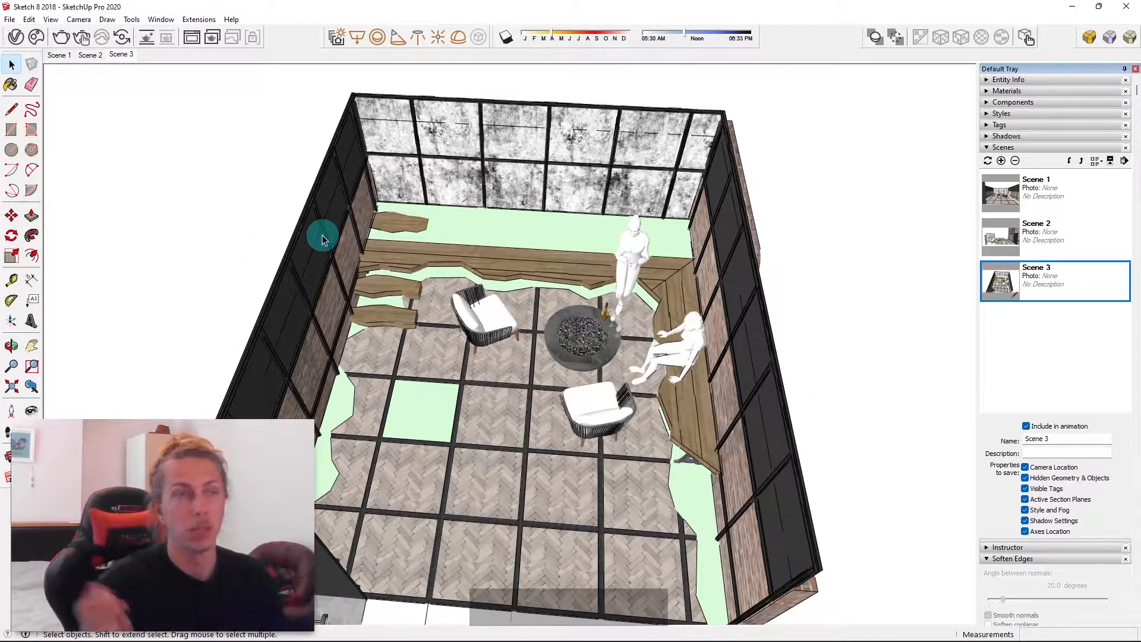
Step: Play the scene animation through Scene 3, Scene 2 and Scene 1, then stop it
{"action": "left_click", "coordinate": [50, 19]}
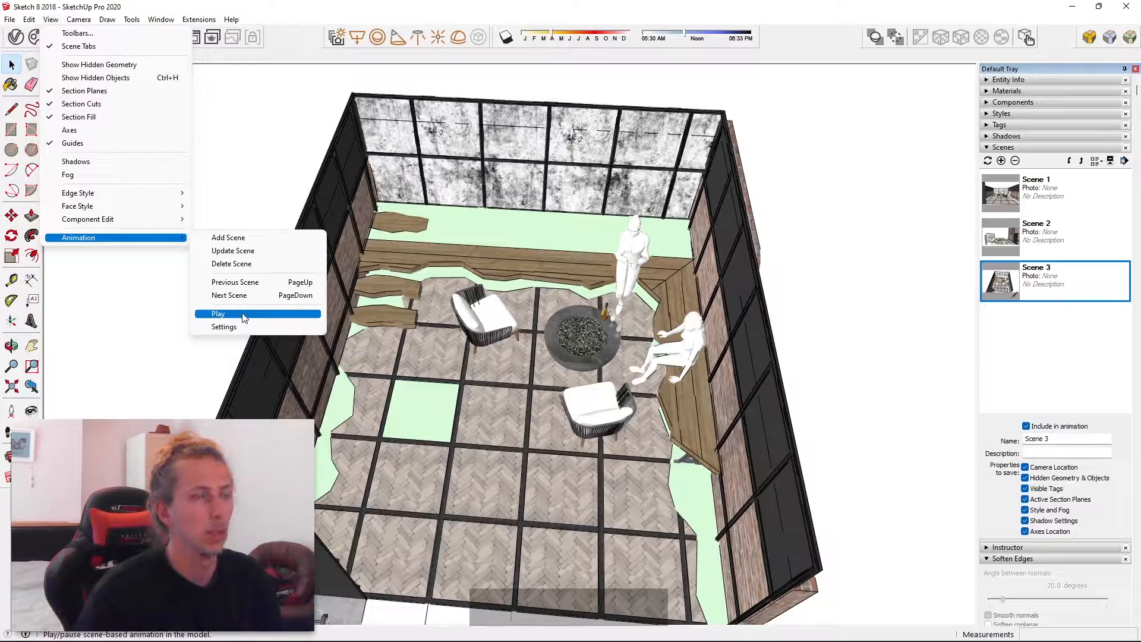
{"action": "left_click", "coordinate": [217, 314]}
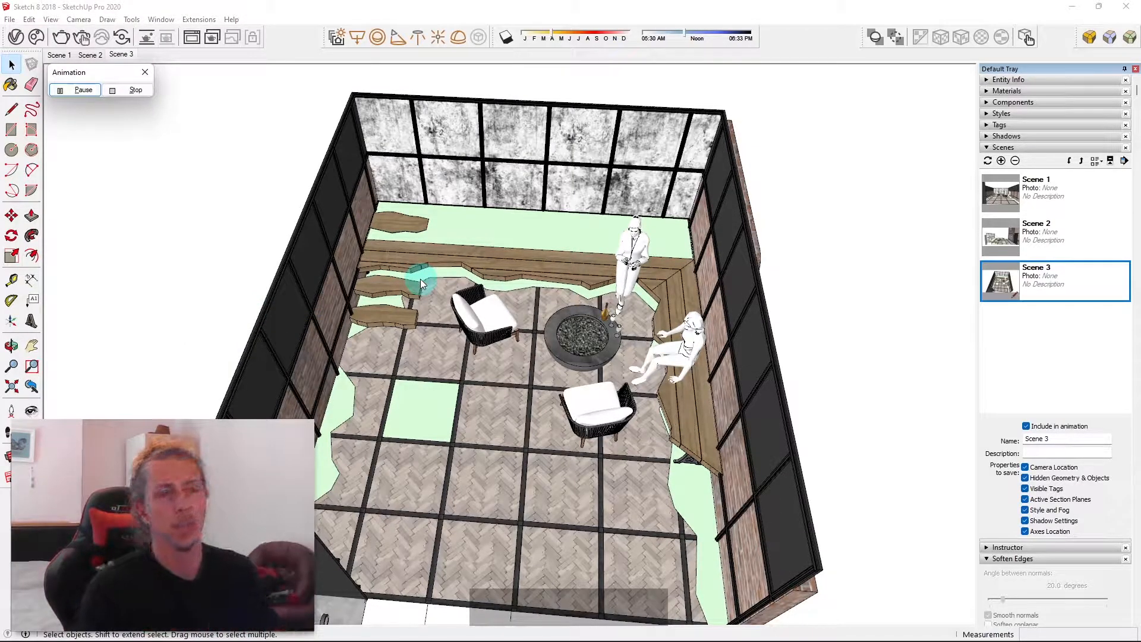
{"action": "left_click", "coordinate": [1036, 179]}
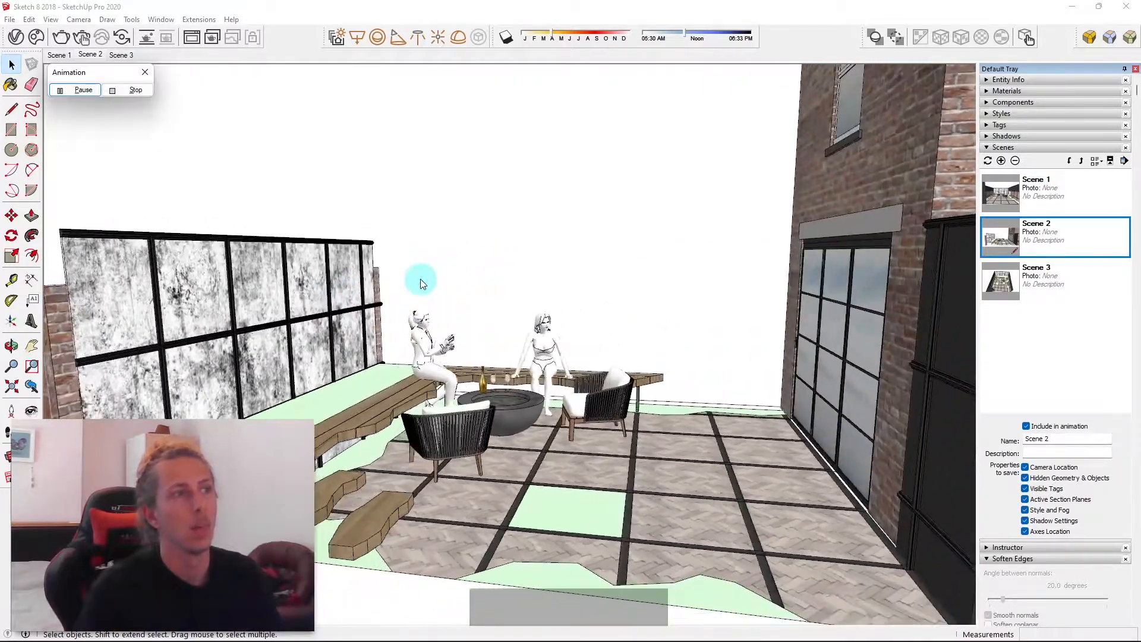
{"action": "left_click", "coordinate": [1037, 267]}
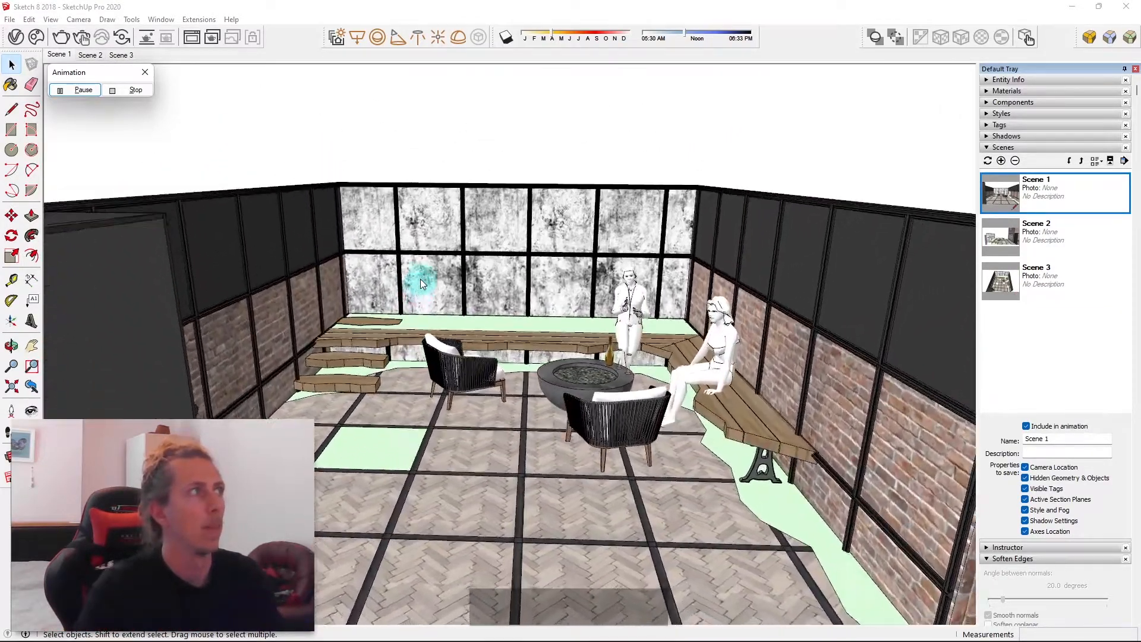
{"action": "left_click", "coordinate": [1037, 223]}
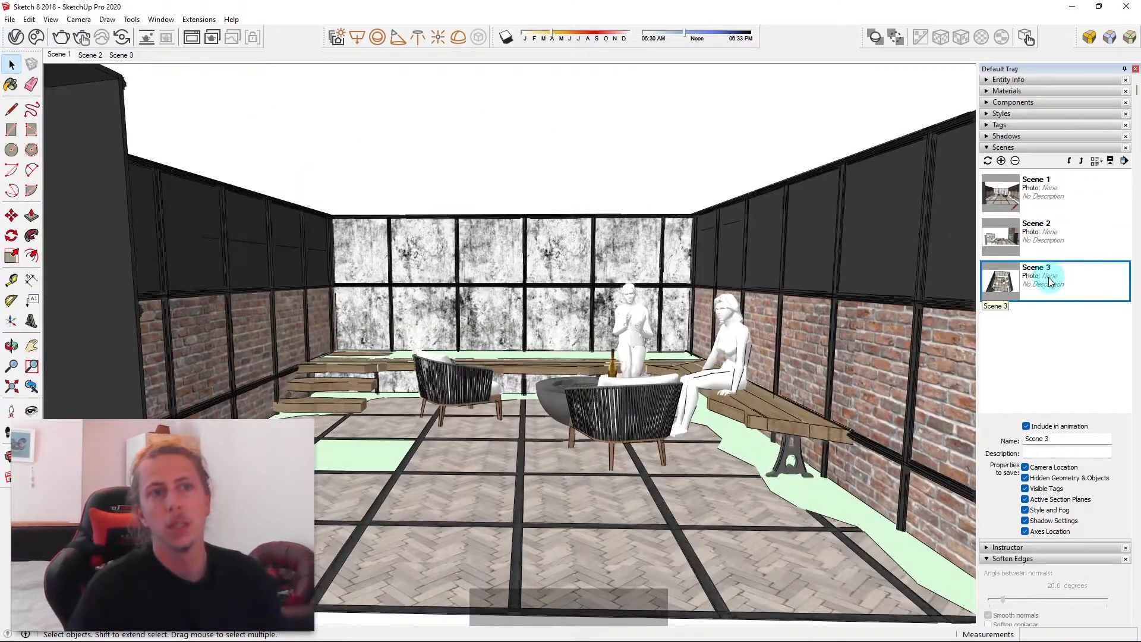
Step: Remove Scene 3 from the Scenes tray and confirm the deletion
{"action": "right_click", "coordinate": [1001, 280]}
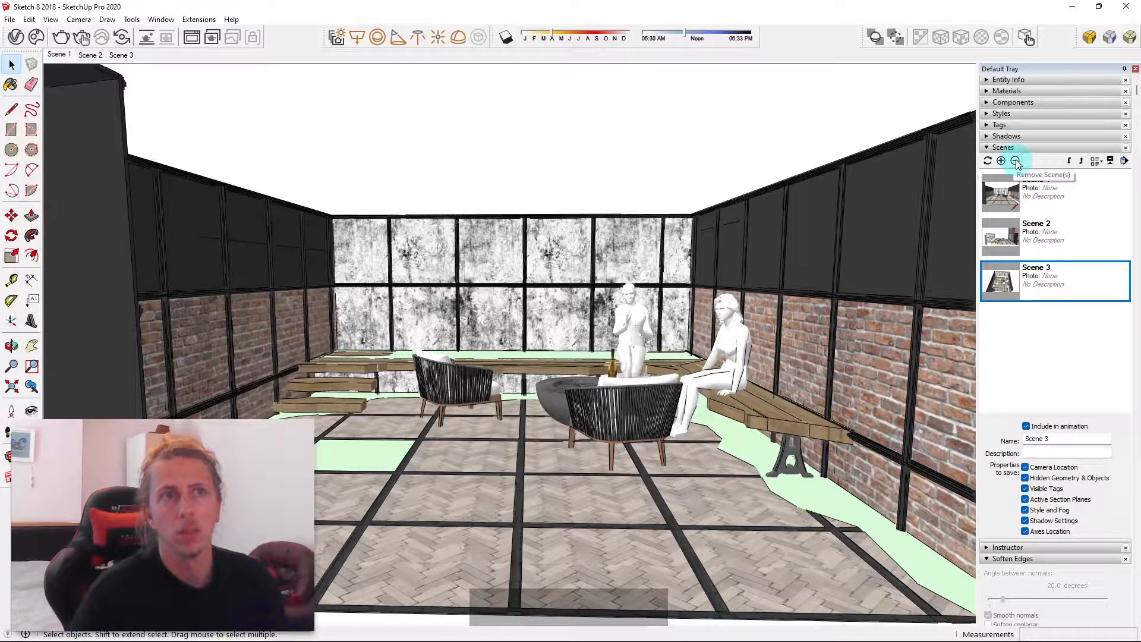
{"action": "left_click", "coordinate": [1014, 160]}
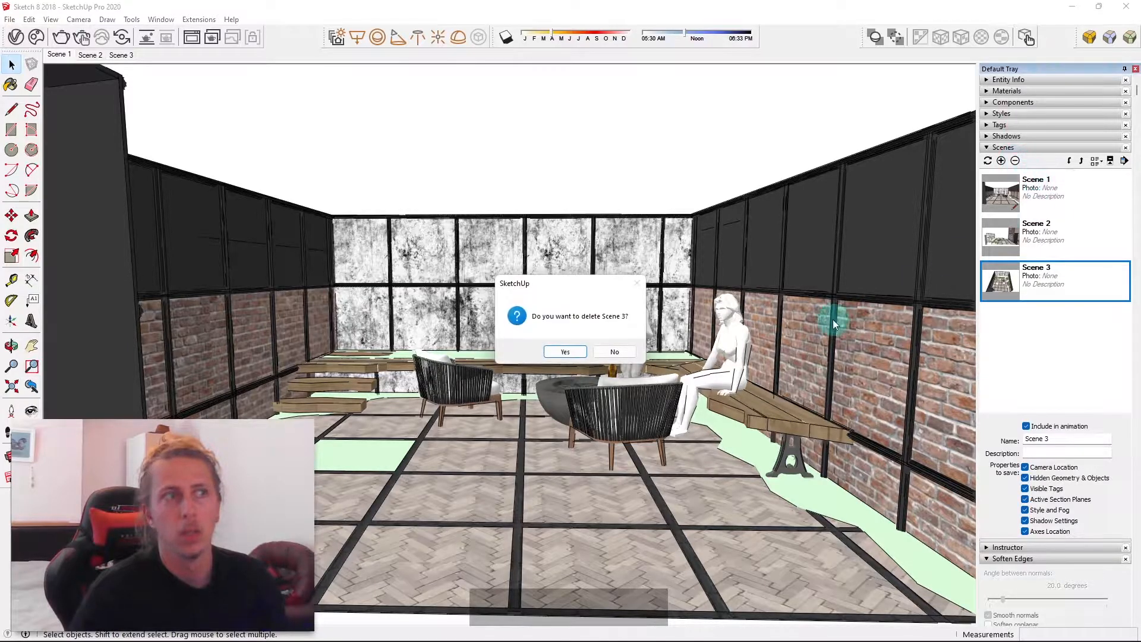
{"action": "left_click", "coordinate": [564, 351]}
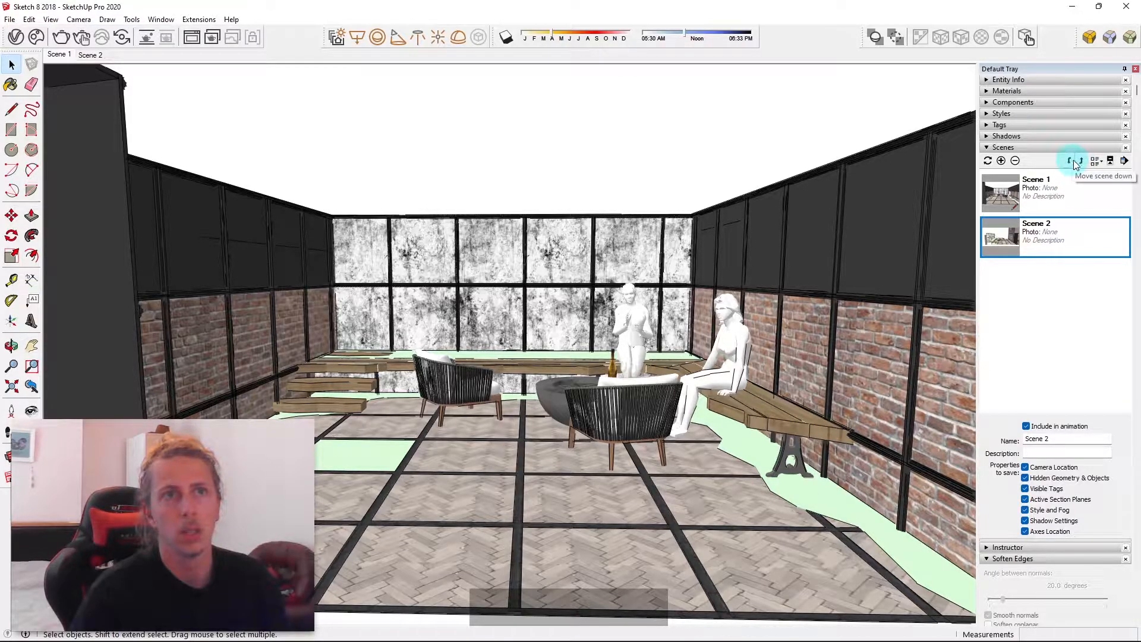
{"action": "left_click", "coordinate": [1098, 160]}
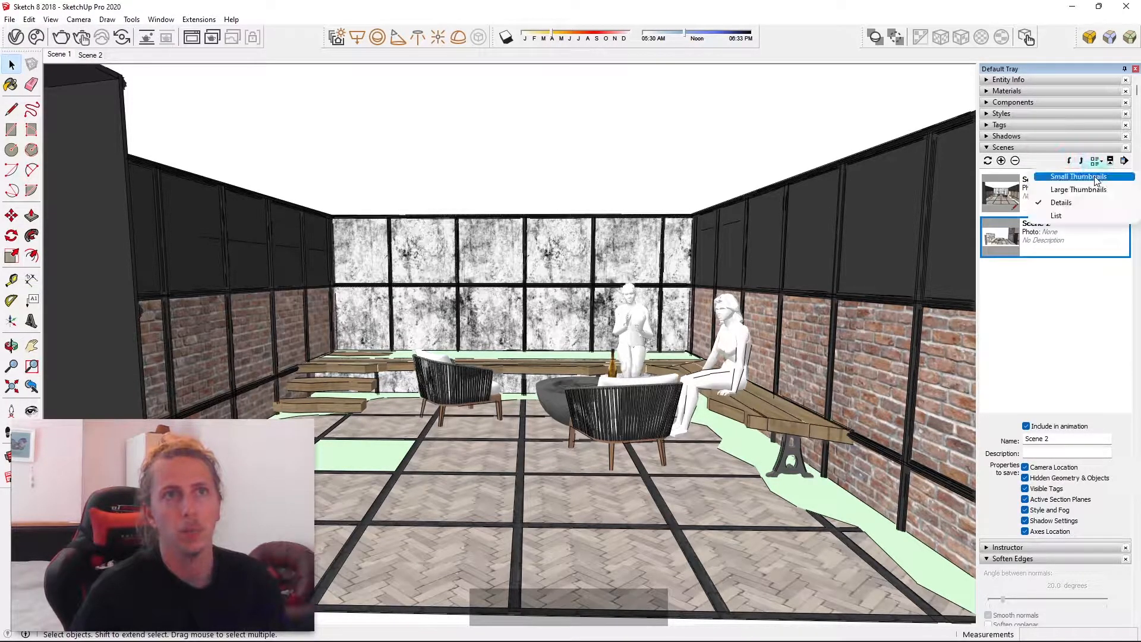
{"action": "left_click", "coordinate": [1077, 189]}
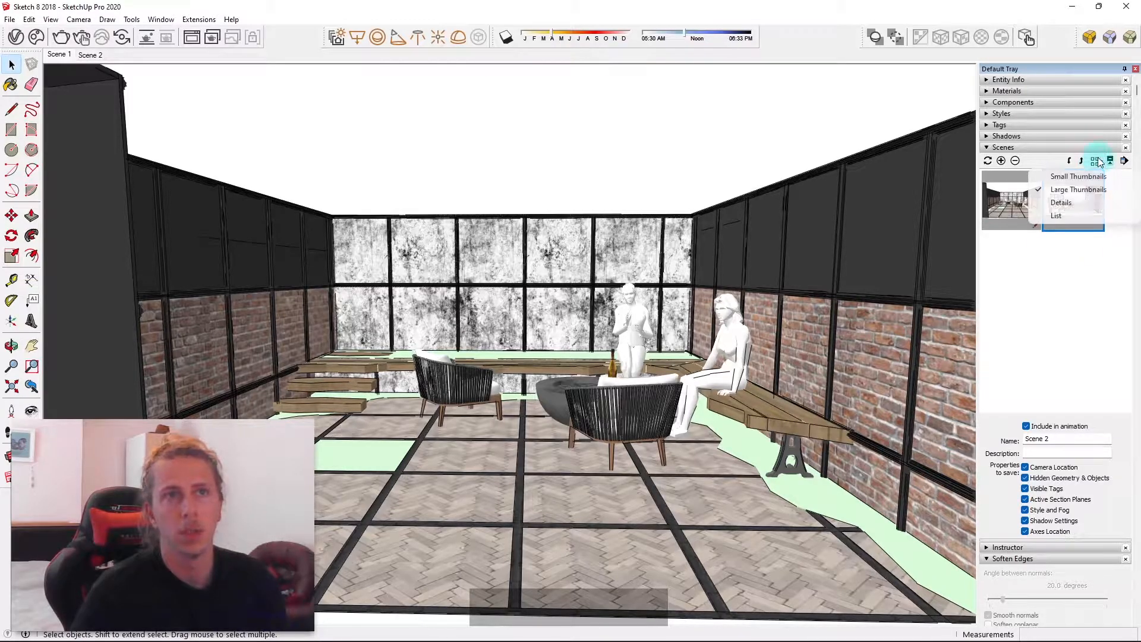
{"action": "left_click", "coordinate": [1057, 214]}
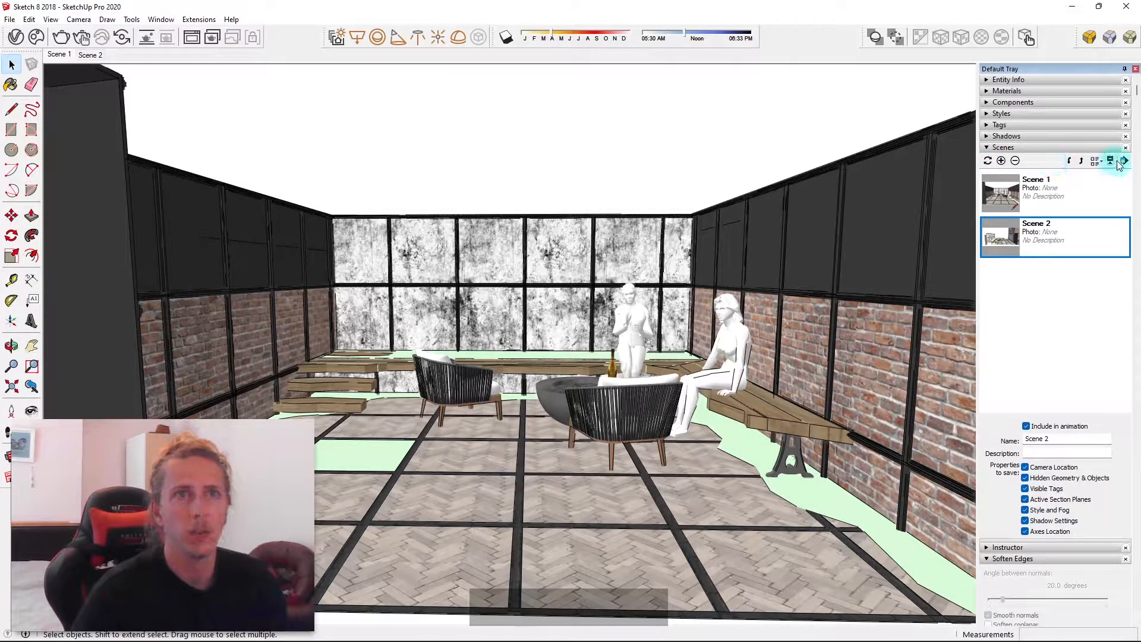
{"action": "left_click", "coordinate": [1123, 161]}
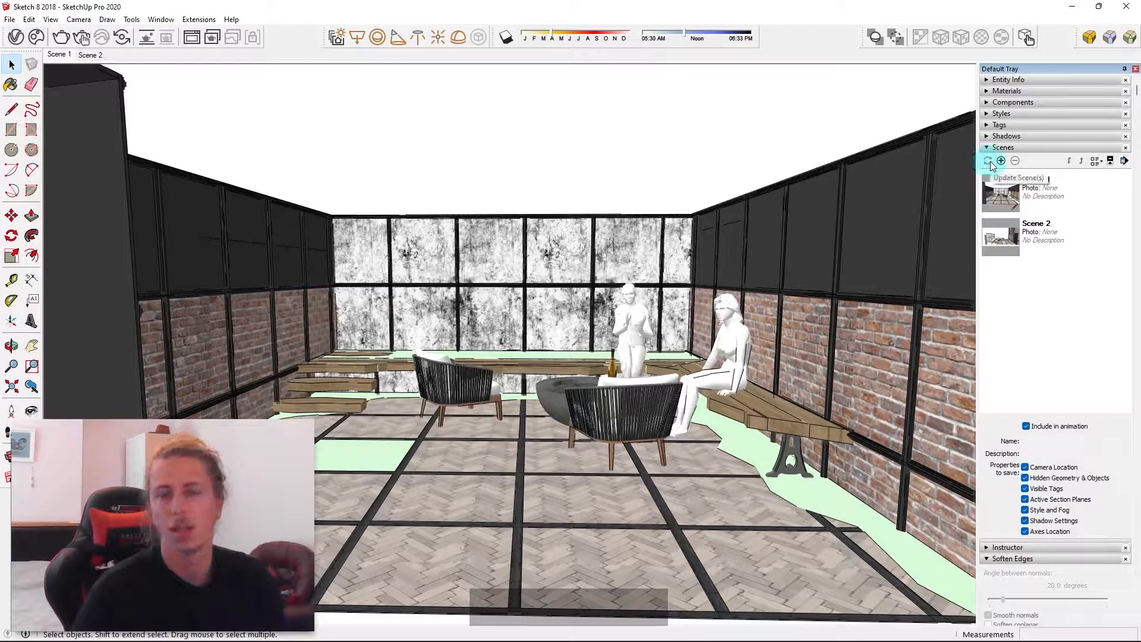
{"action": "mouse_move", "coordinate": [1000, 161]}
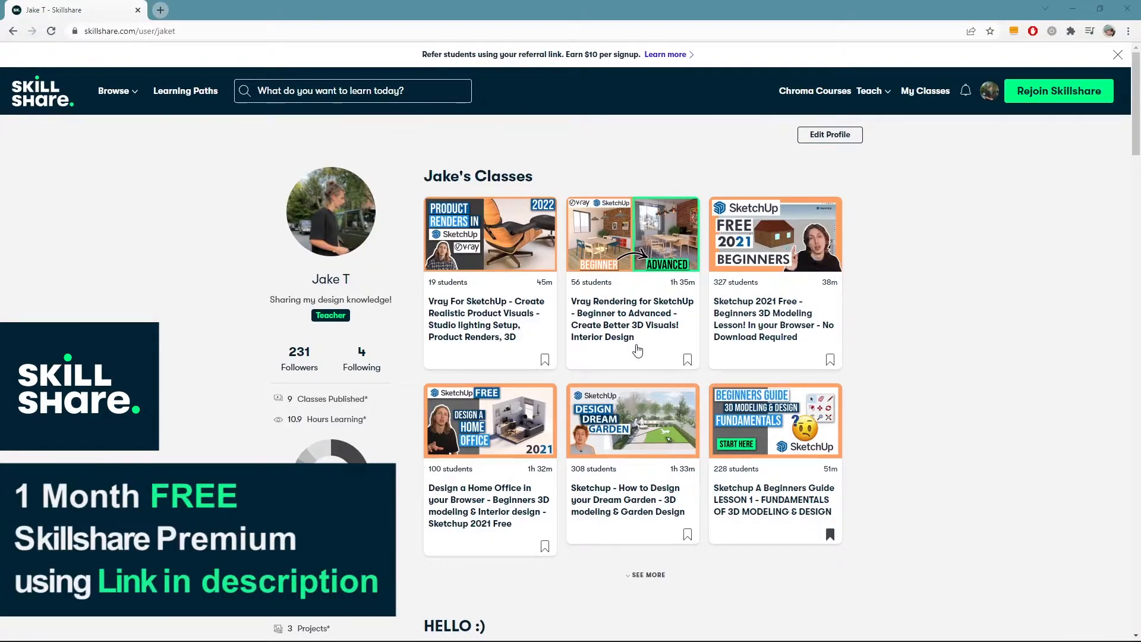
Step: Scroll the Skillshare teacher profile down to the V-Ray rendering class description
{"action": "scroll", "scroll_direction": "down", "scroll_amount": 3}
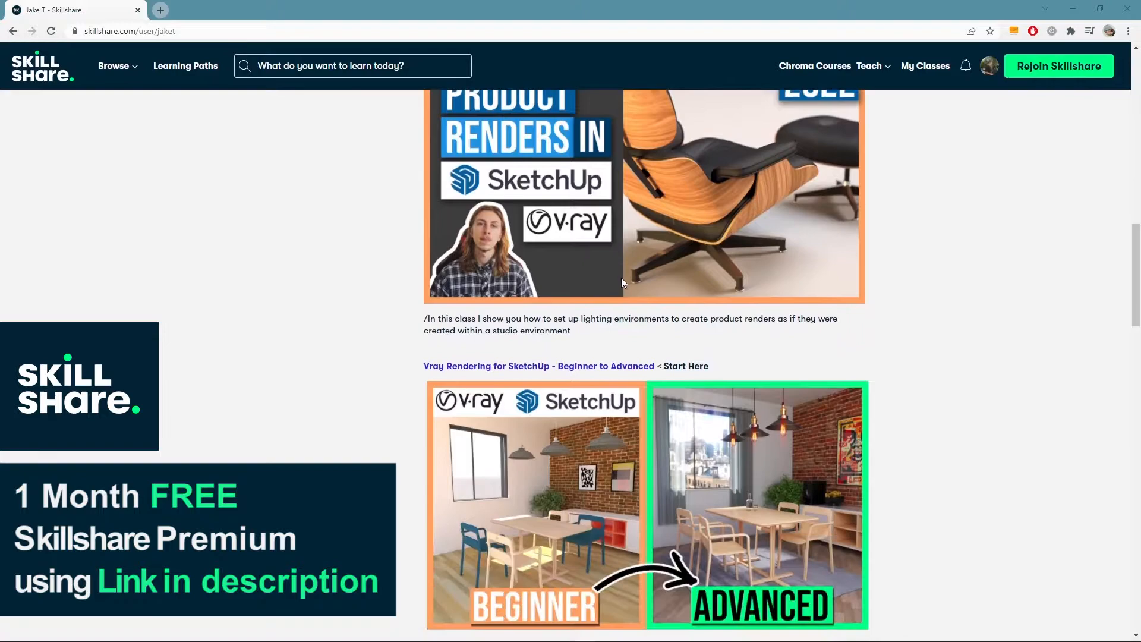
{"action": "scroll", "scroll_direction": "down", "scroll_amount": 3}
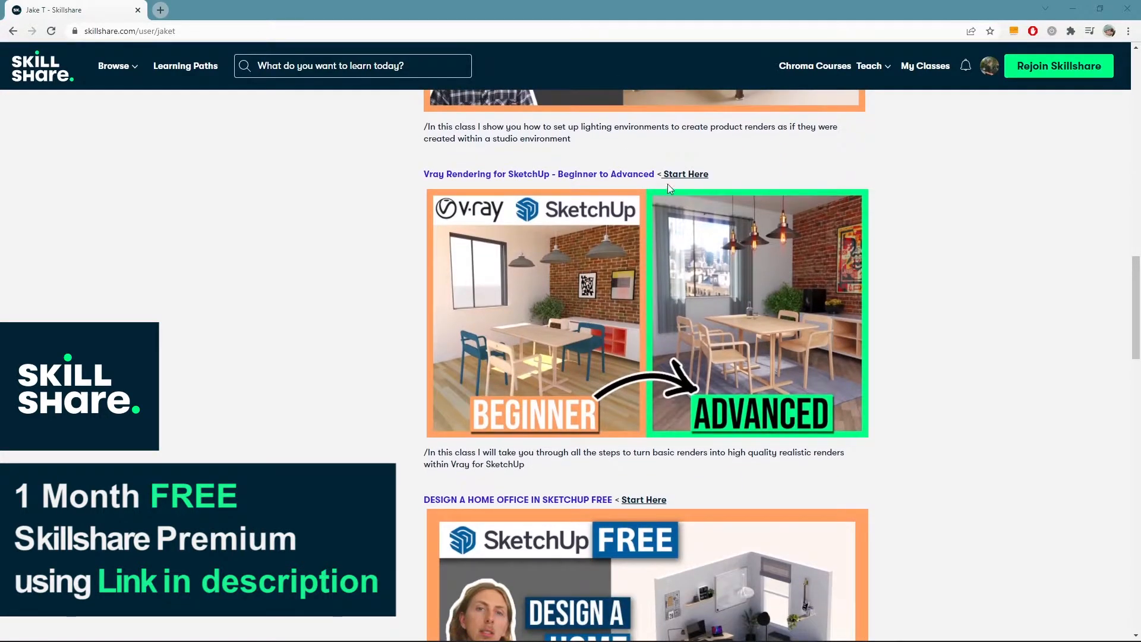